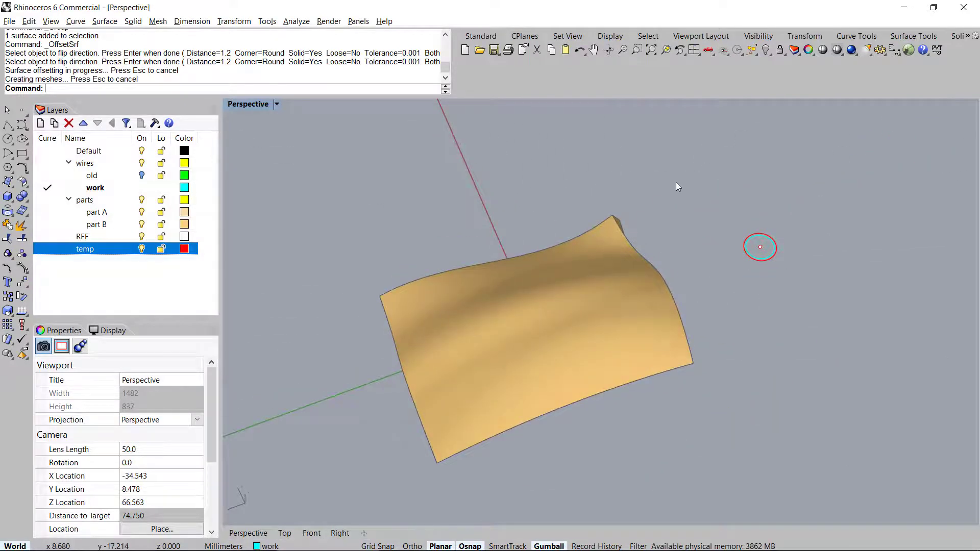
mouse_move(811, 271)
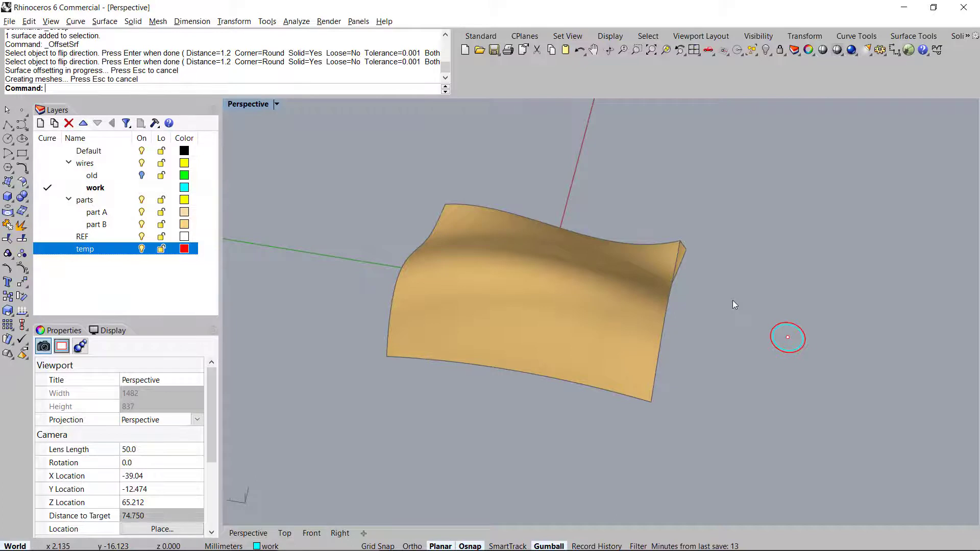
mouse_move(738, 295)
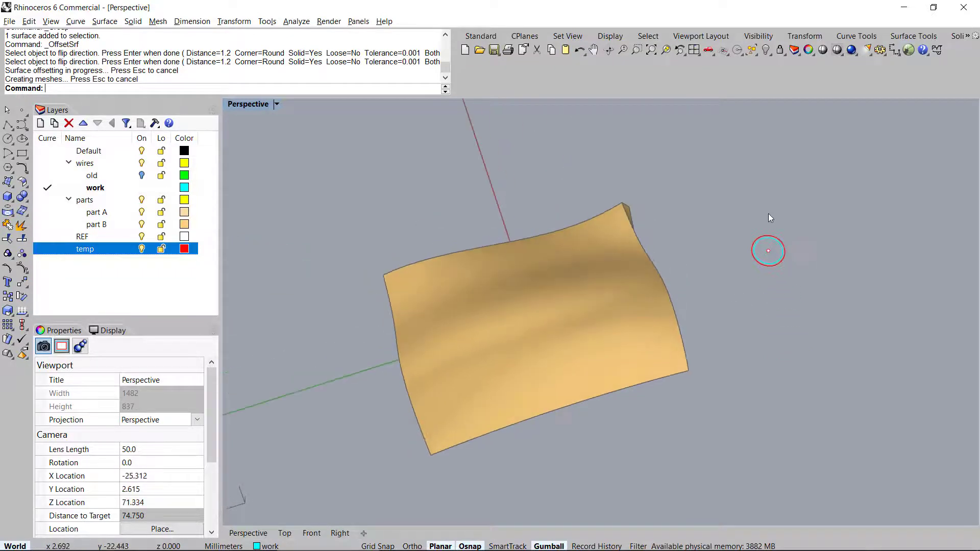
mouse_move(590, 366)
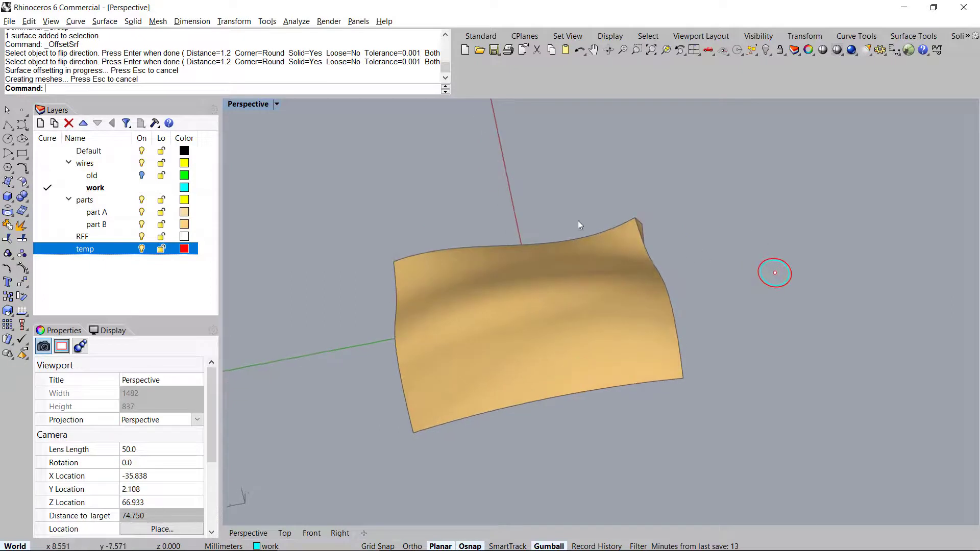
mouse_move(613, 226)
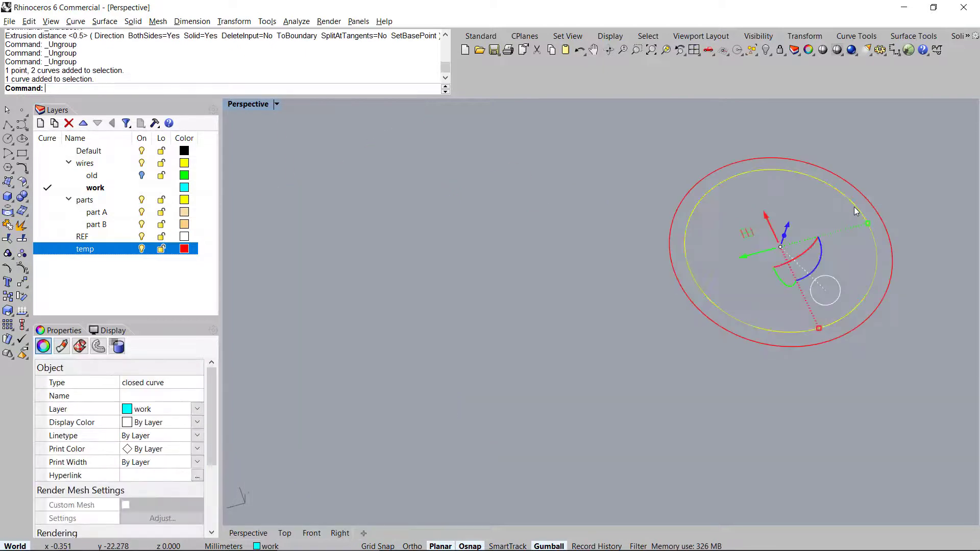
mouse_move(666, 289)
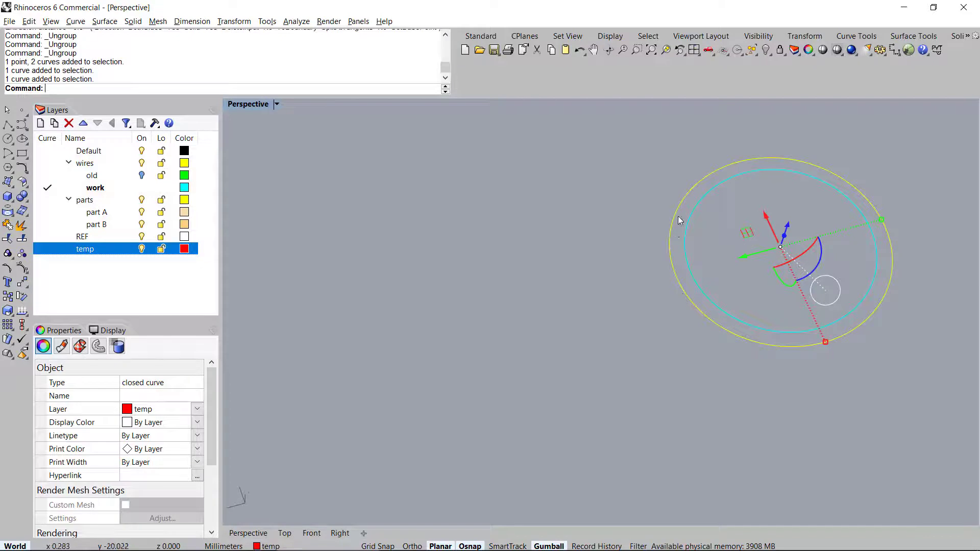
mouse_move(685, 236)
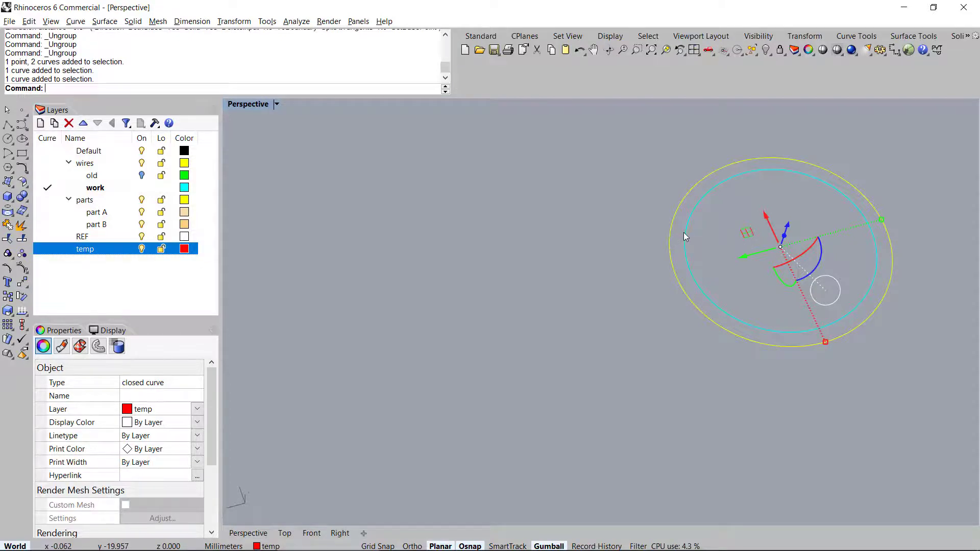
mouse_move(676, 230)
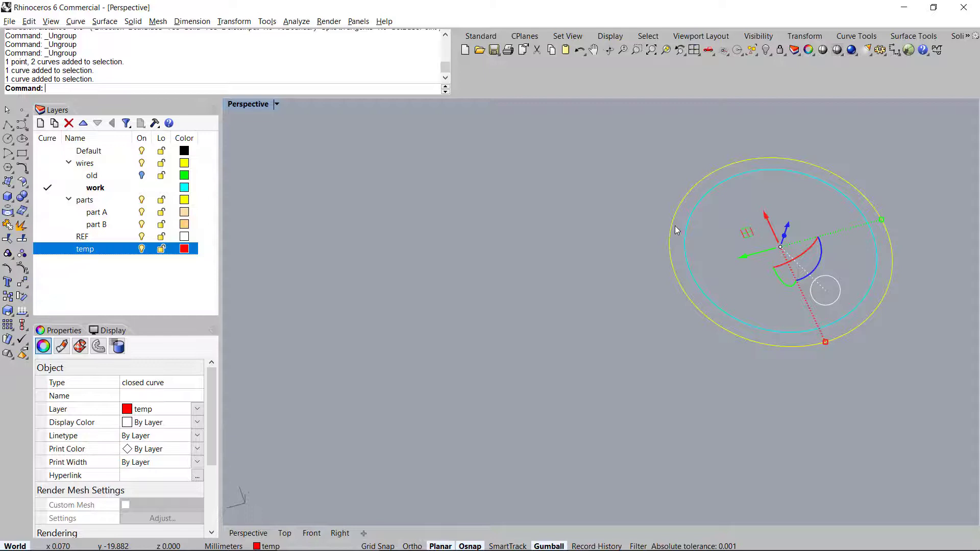
mouse_move(685, 219)
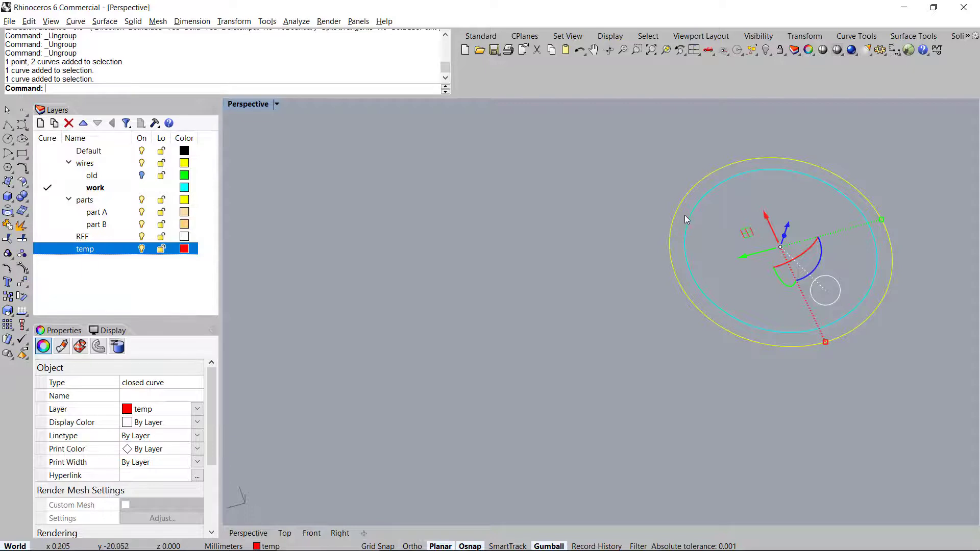
mouse_move(682, 211)
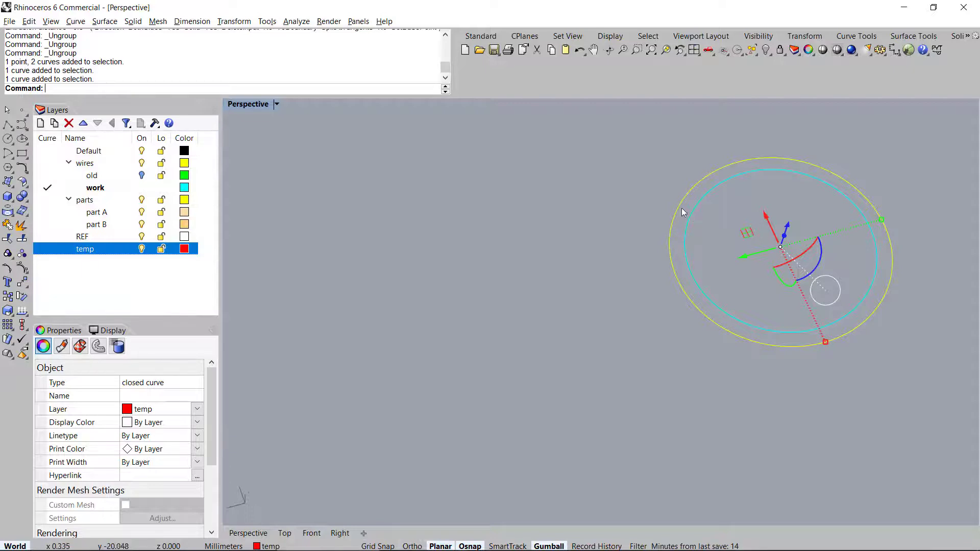
- Orient the circle set onto the wavy surface from its centre, at scale 1 and angle 0
click(611, 287)
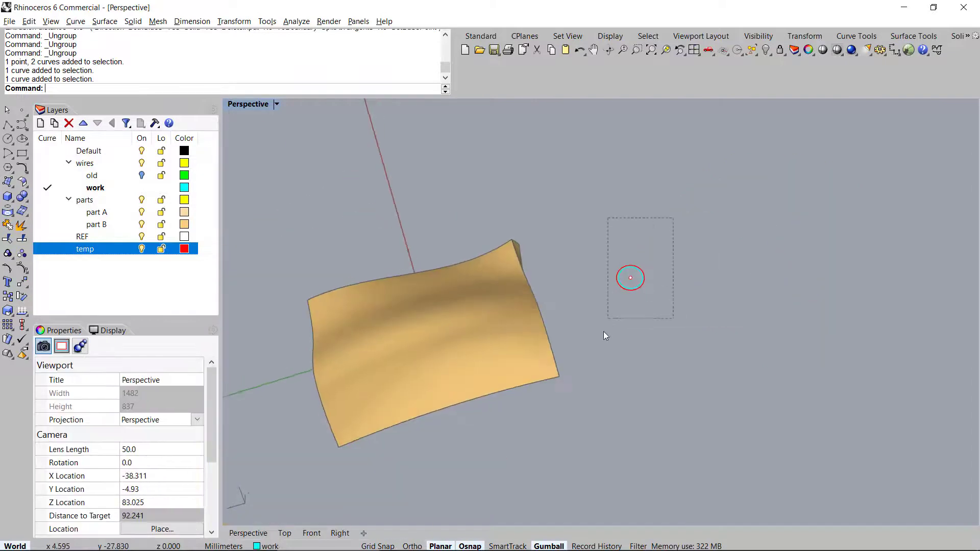
click(629, 278)
text(Orient)
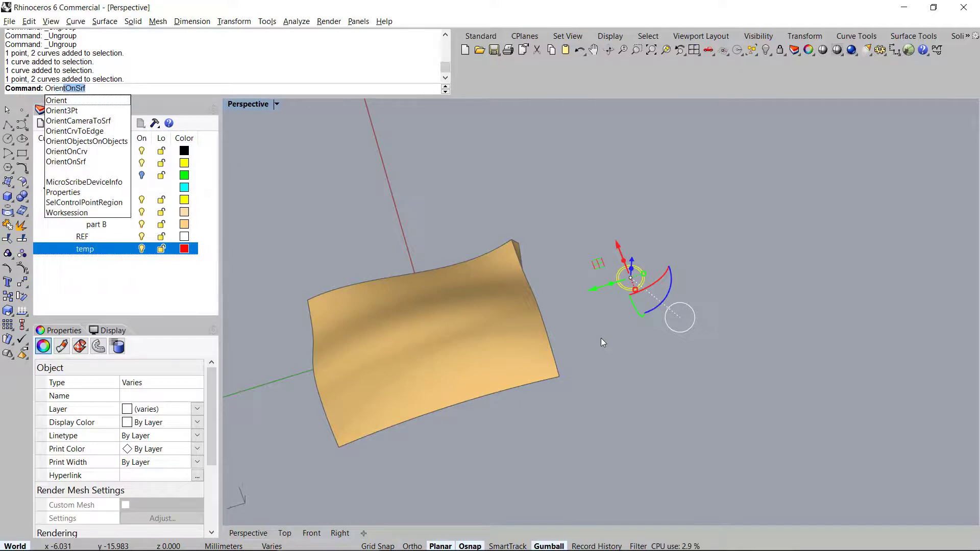
click(66, 161)
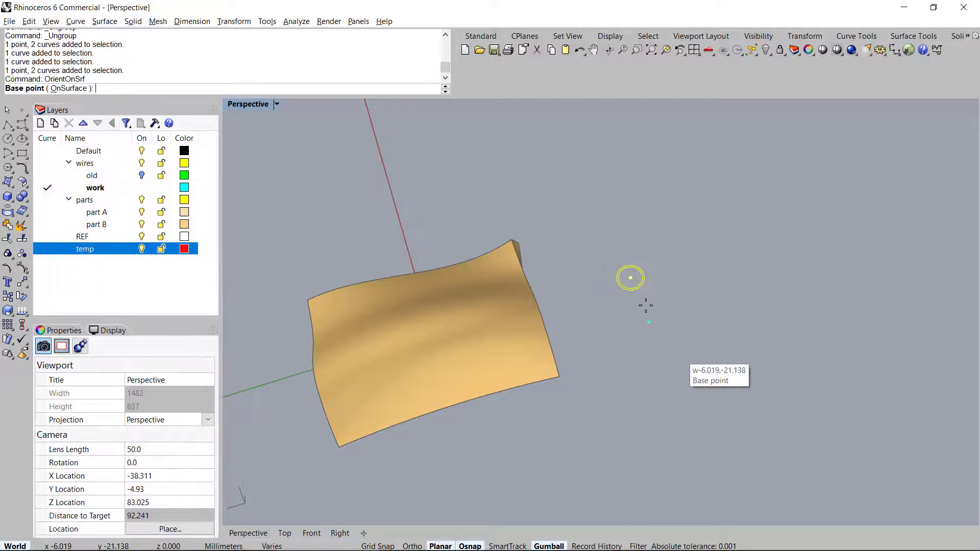
click(630, 277)
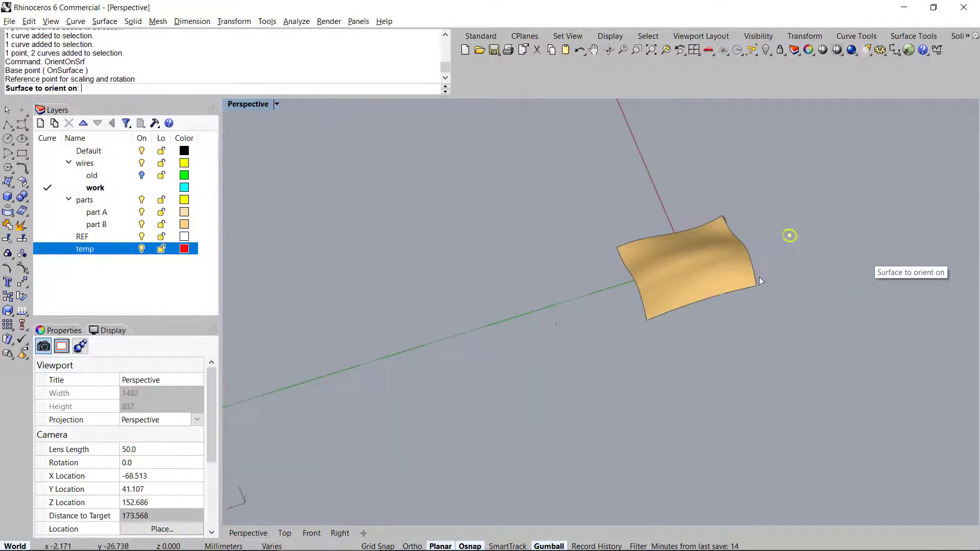
click(688, 262)
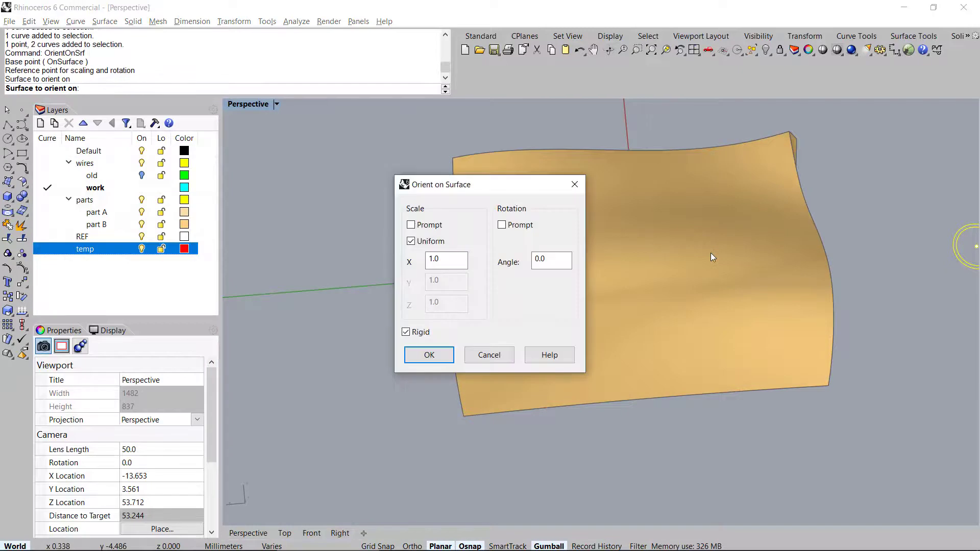
click(428, 354)
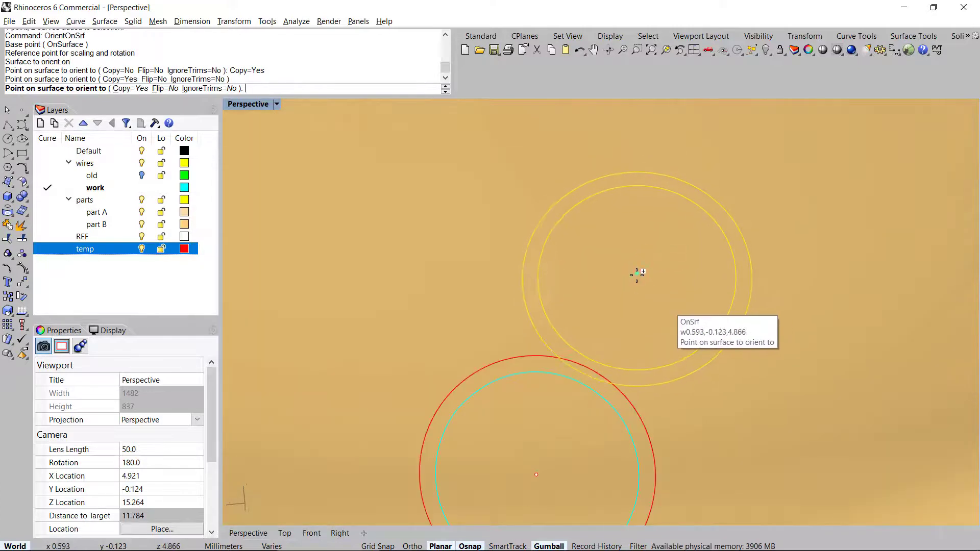
mouse_move(636, 277)
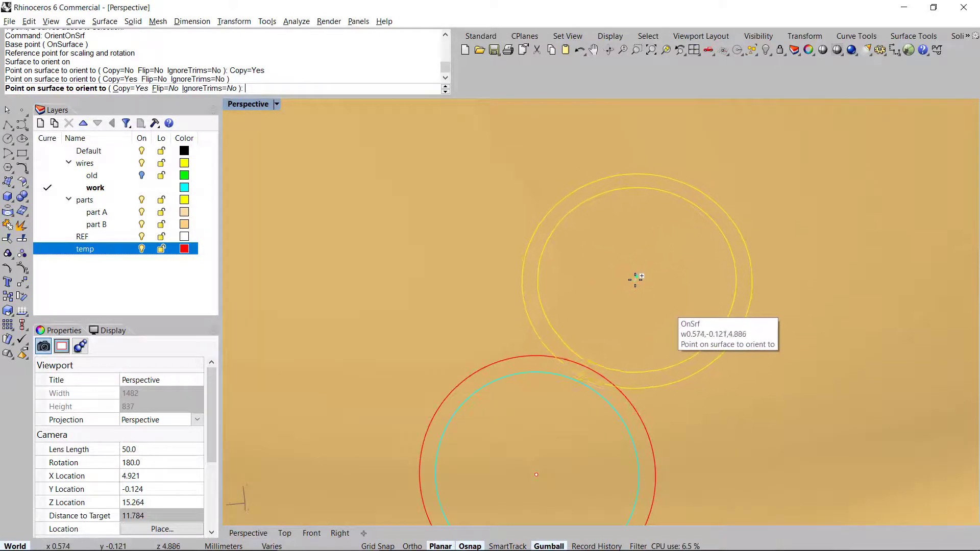
mouse_move(641, 289)
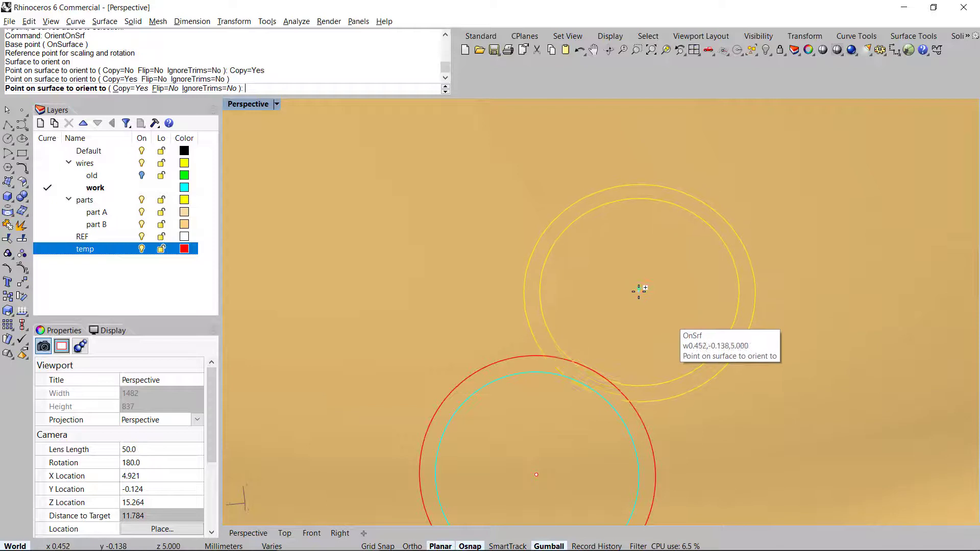
mouse_move(644, 287)
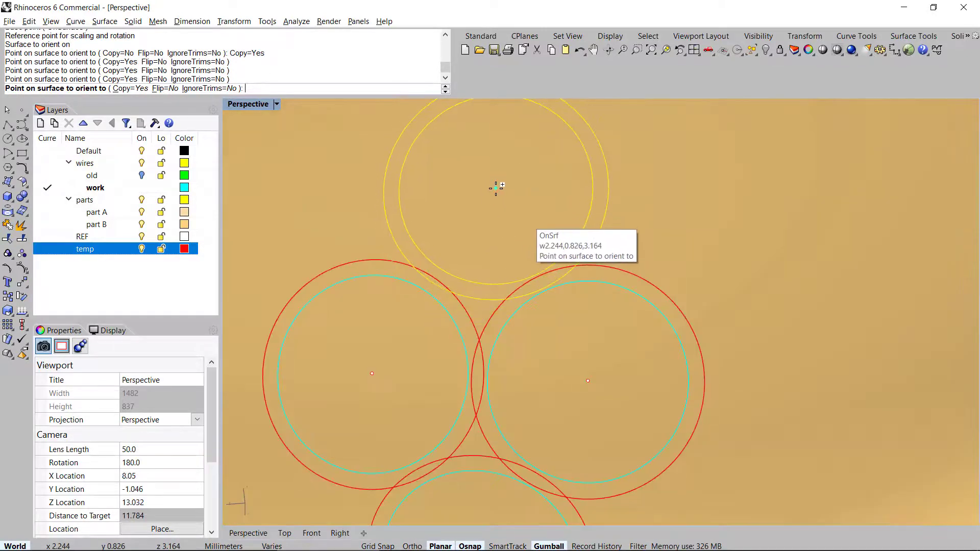
mouse_move(463, 248)
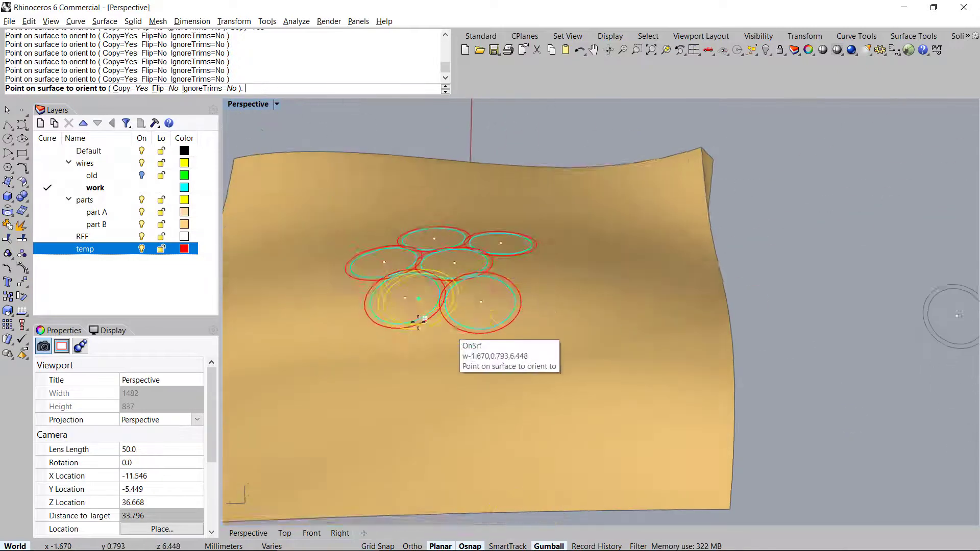
- Drop more oriented circle-pair copies in a clustered pattern across the surface
scroll(up, 3)
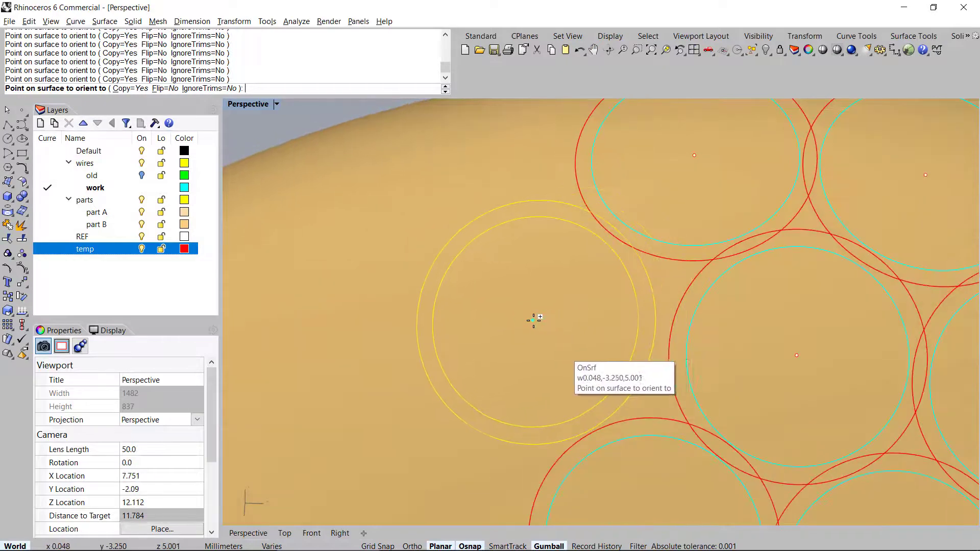
mouse_move(549, 330)
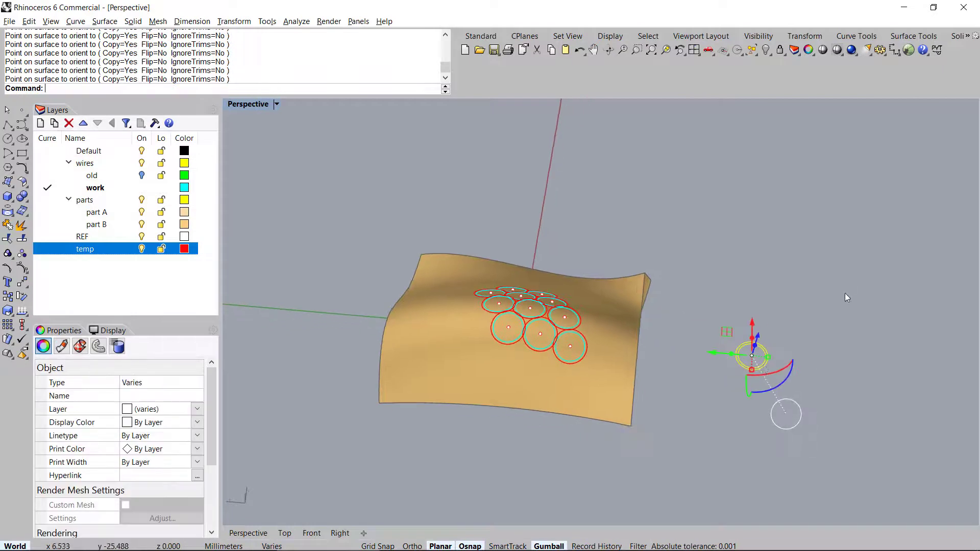
- Delete the original circle set, temporary points and duplicate rings, leaving eleven circles
key(Delete)
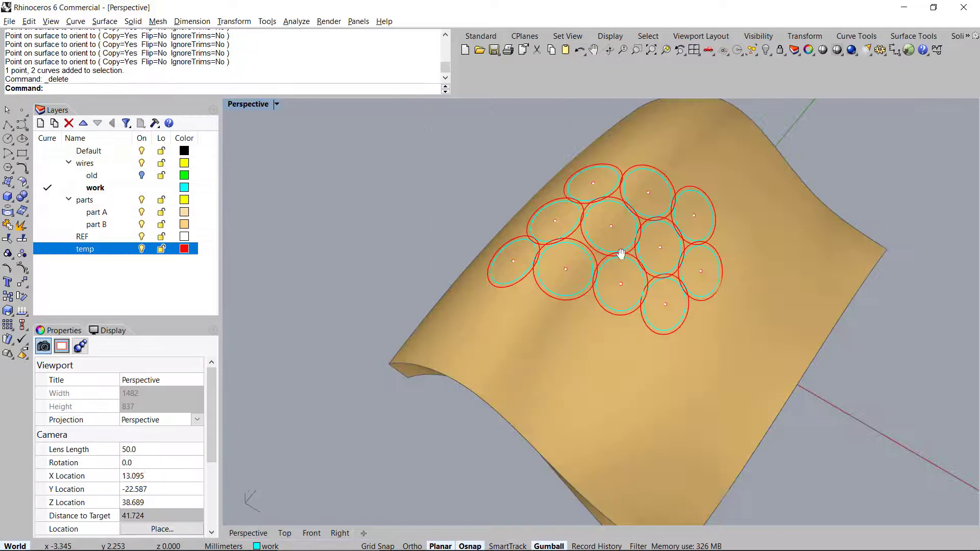
scroll(up, 3)
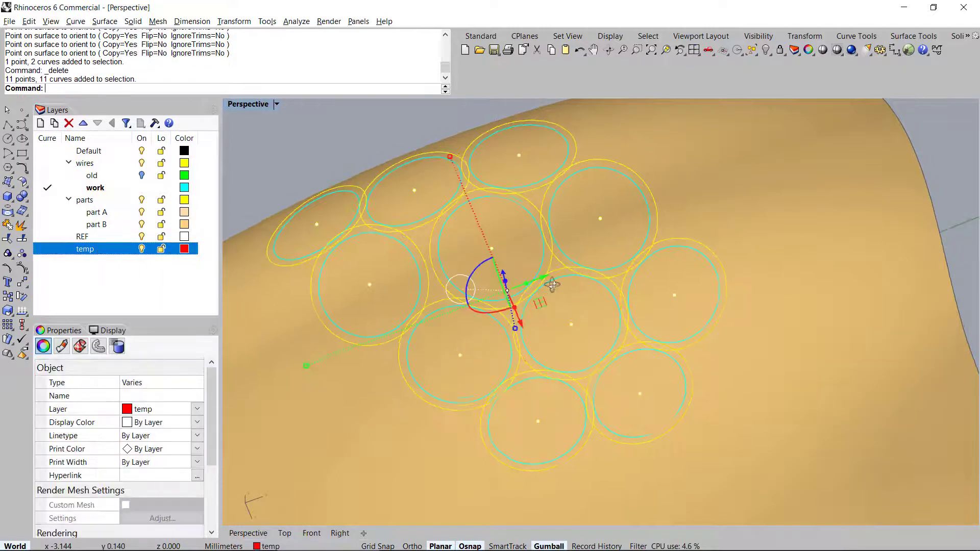
key(Delete)
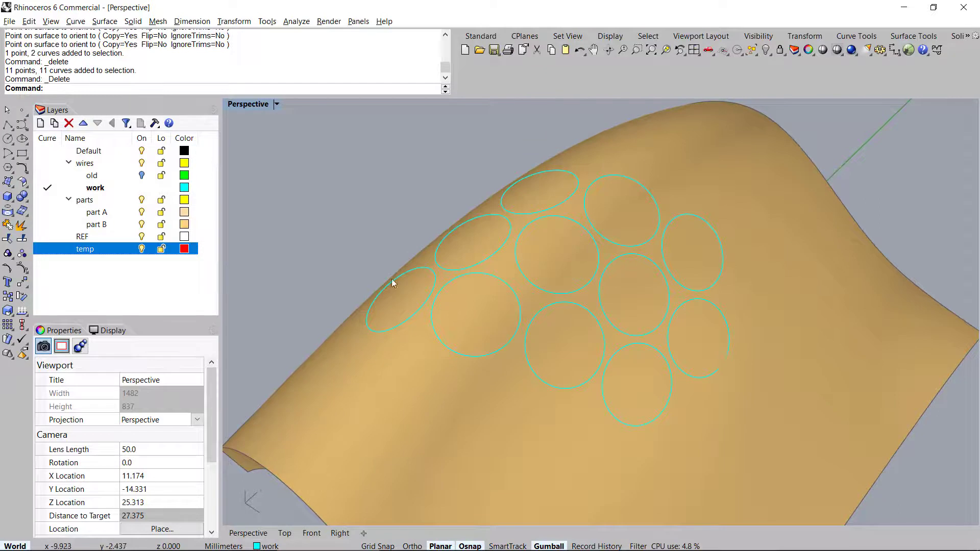
- Test-extrude single circles into solid discs, undo them, then check the McNeel Forum
click(404, 300)
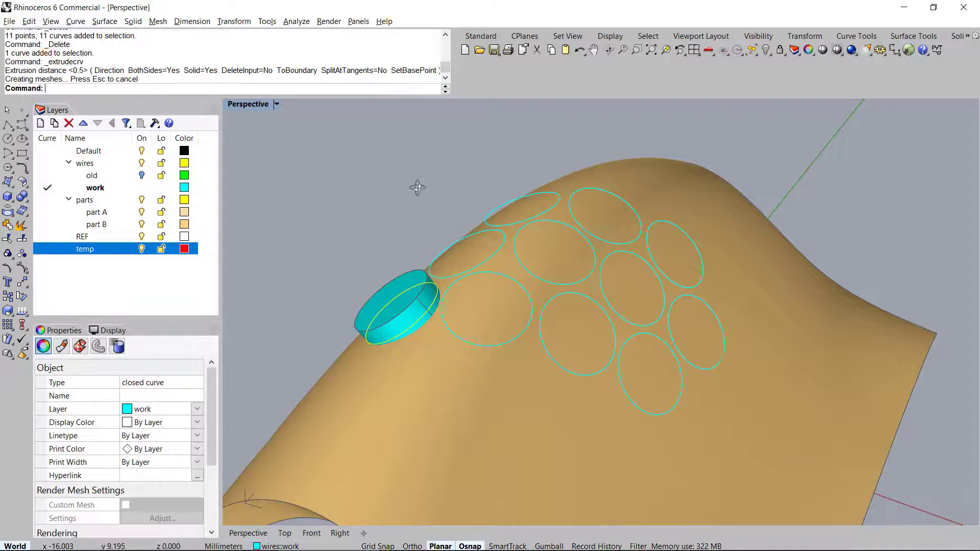
click(465, 247)
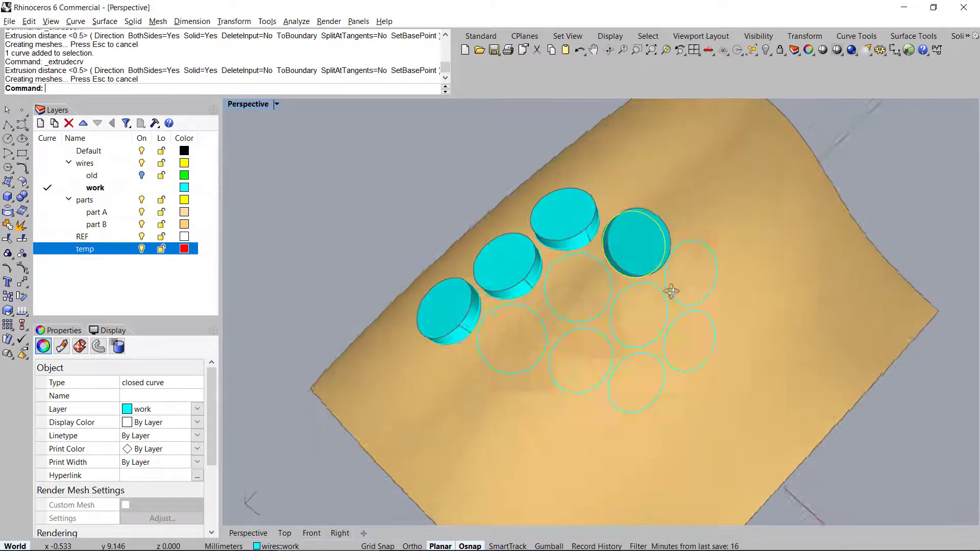
key(ctrl+z)
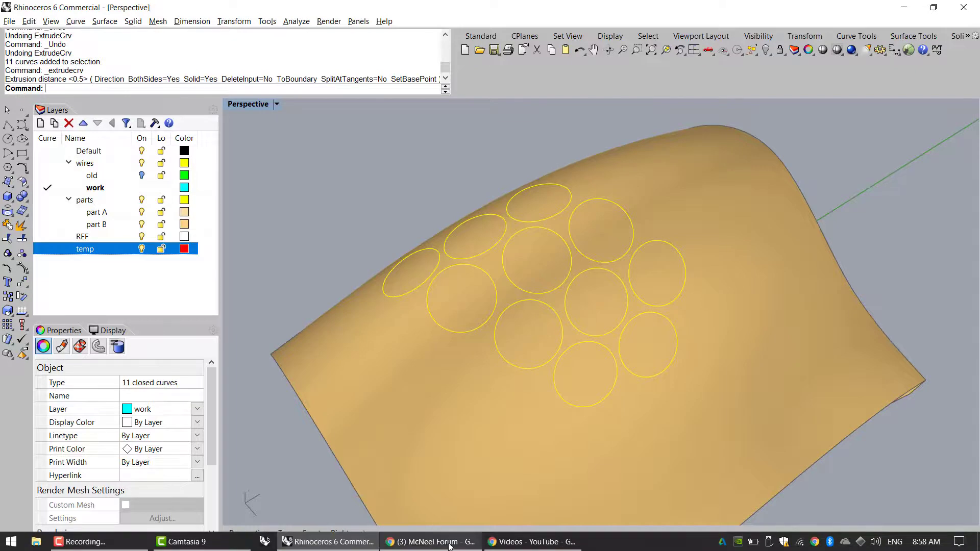
click(429, 541)
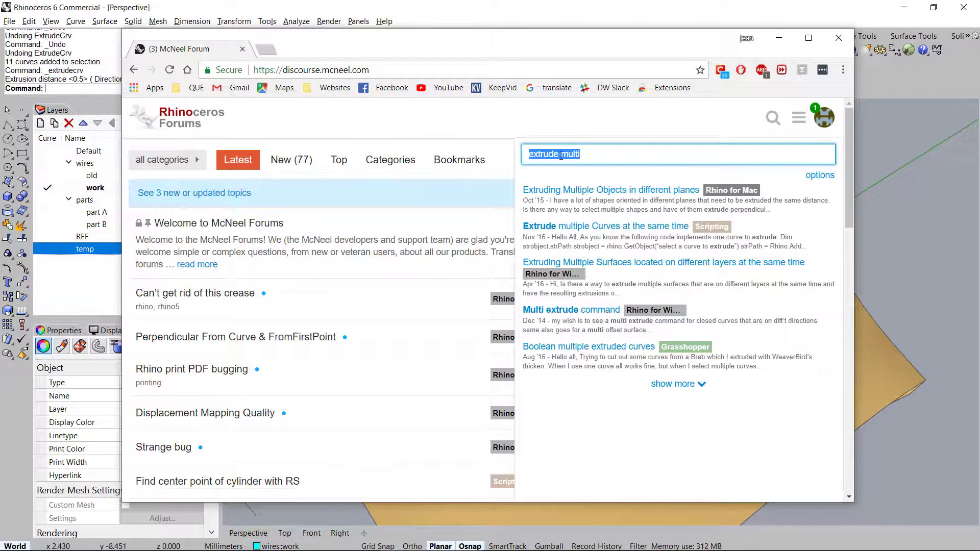
- Open the 'Extruding Multiple Objects in different planes' thread and reach the ExtrudeMulti.py post
click(579, 154)
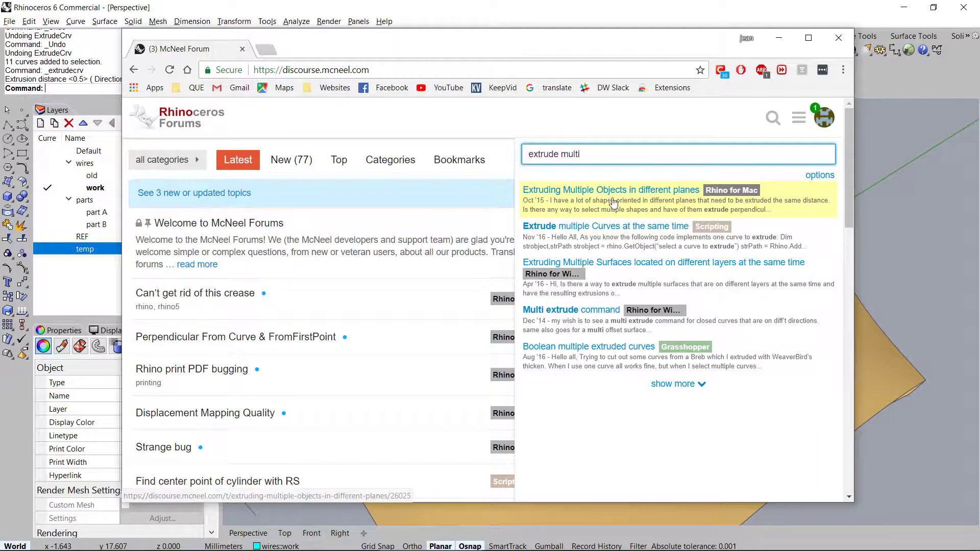
mouse_move(566, 206)
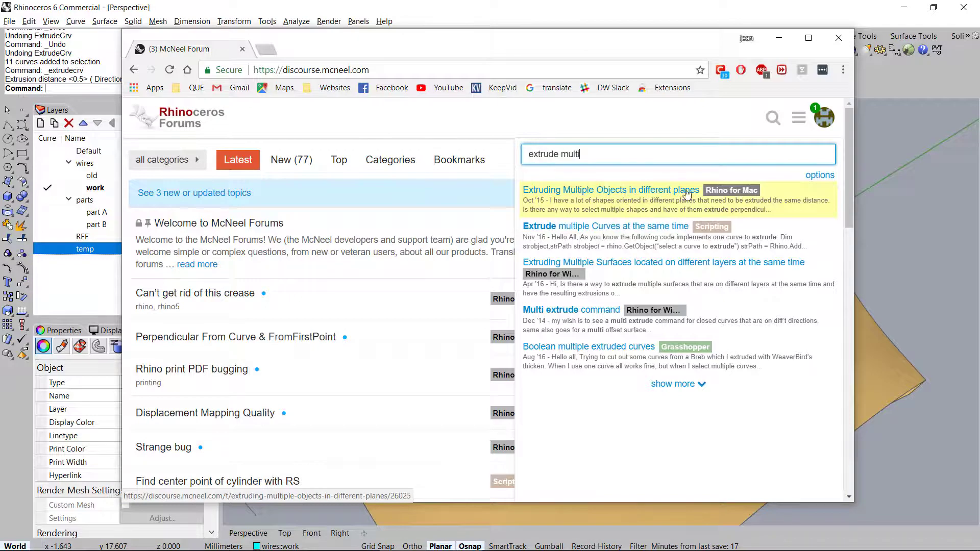
mouse_move(640, 192)
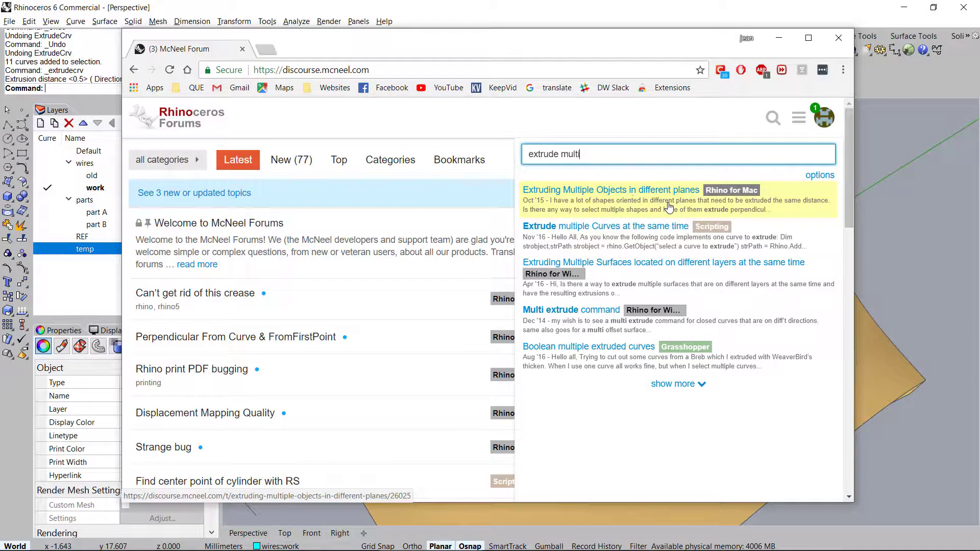
click(610, 190)
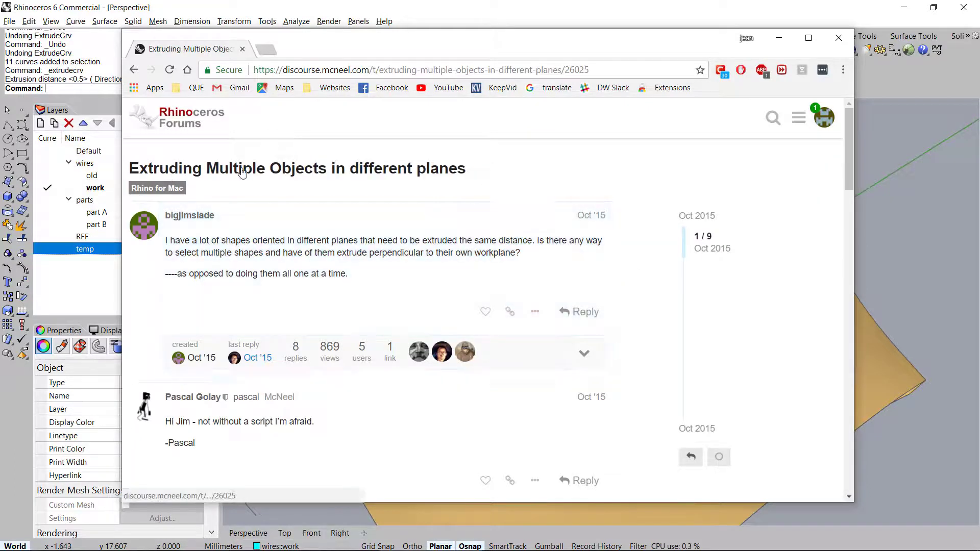
mouse_move(322, 177)
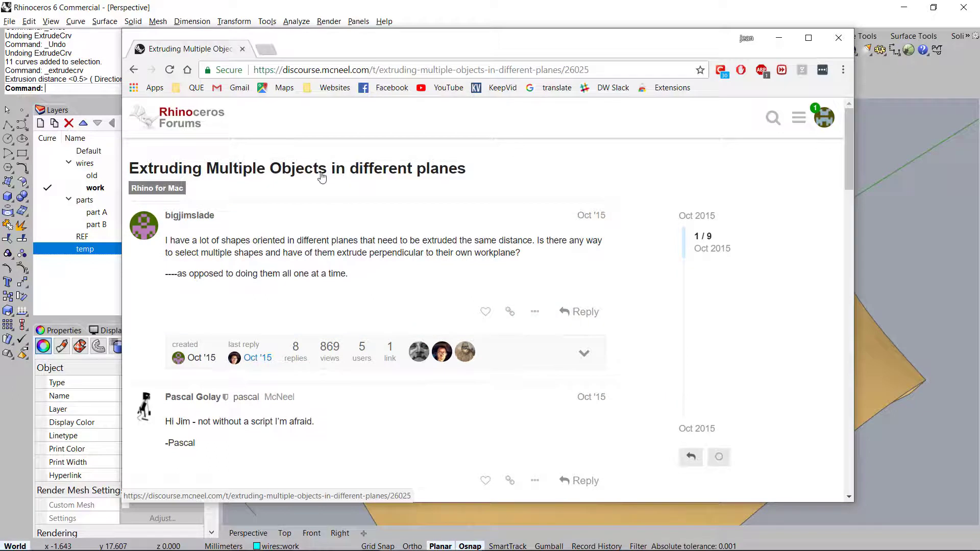
mouse_move(458, 189)
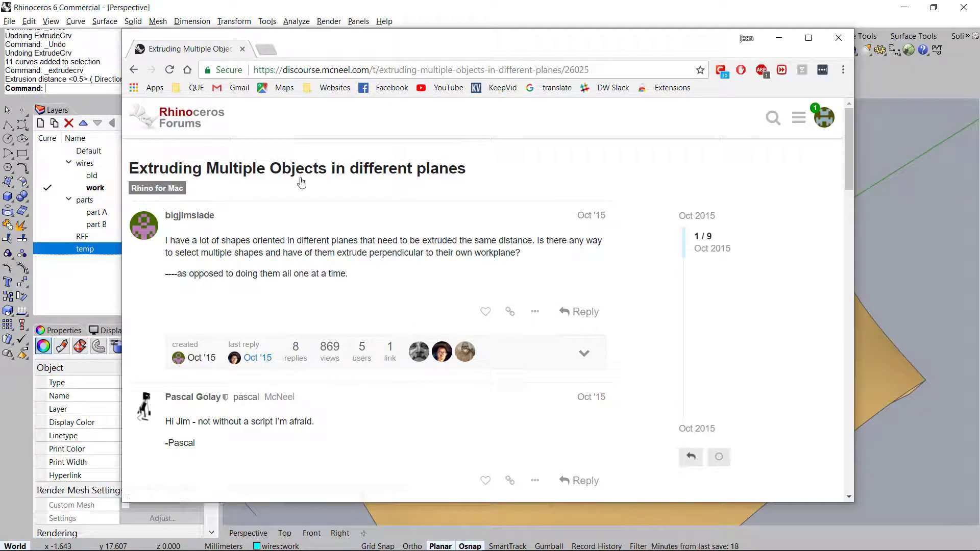
mouse_move(421, 187)
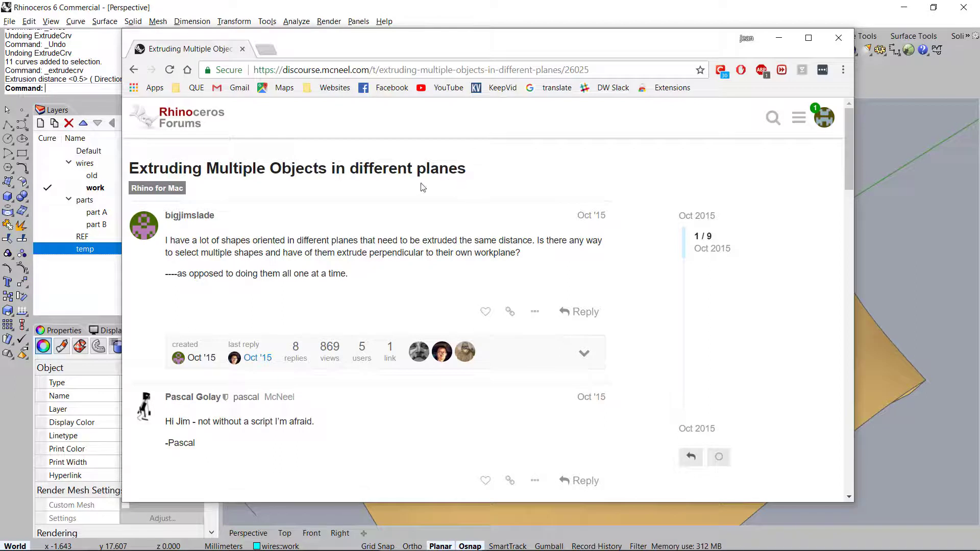
scroll(down, 3)
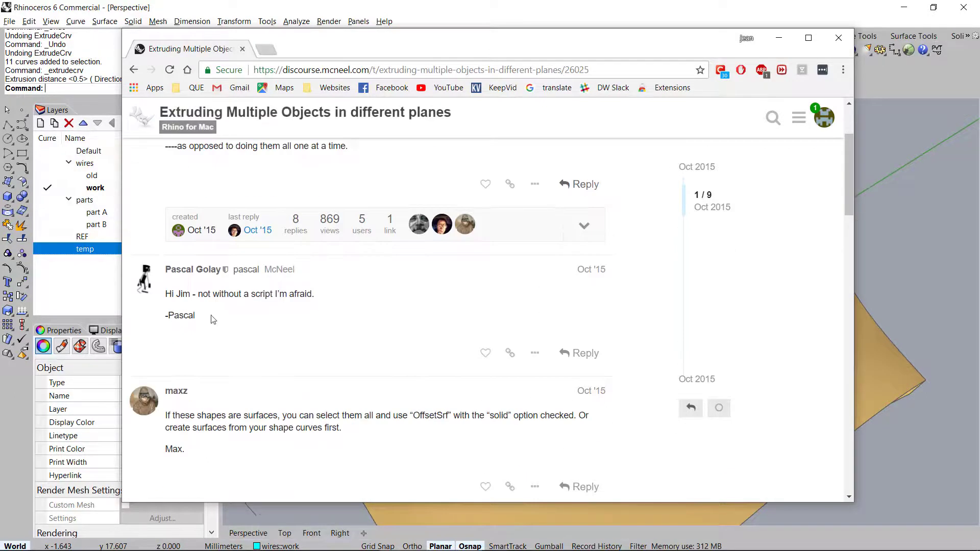
scroll(down, 3)
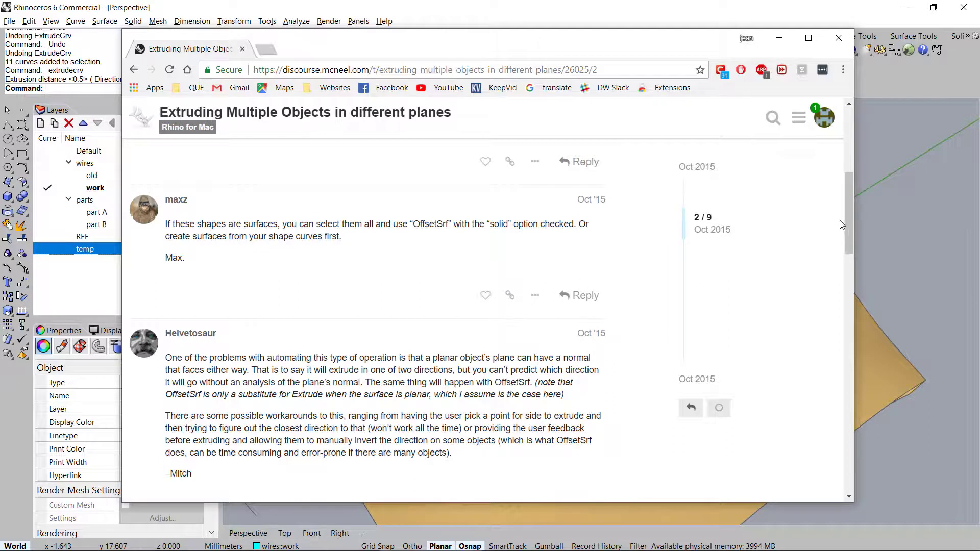
scroll(down, 3)
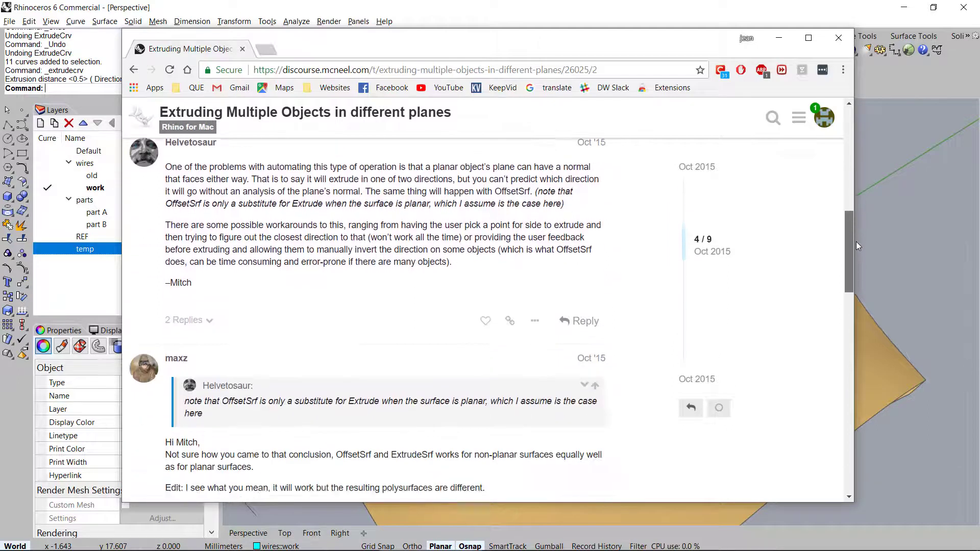
scroll(down, 3)
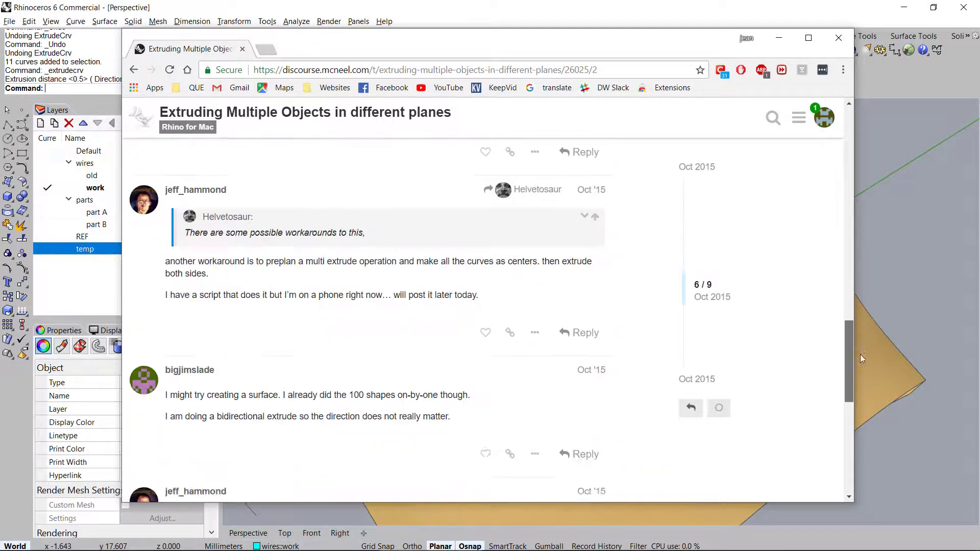
scroll(down, 3)
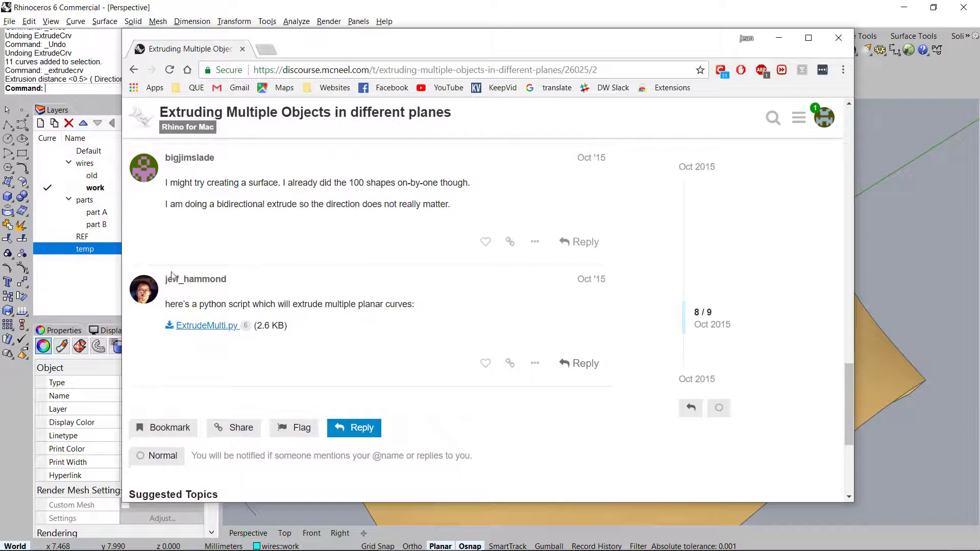
mouse_move(196, 279)
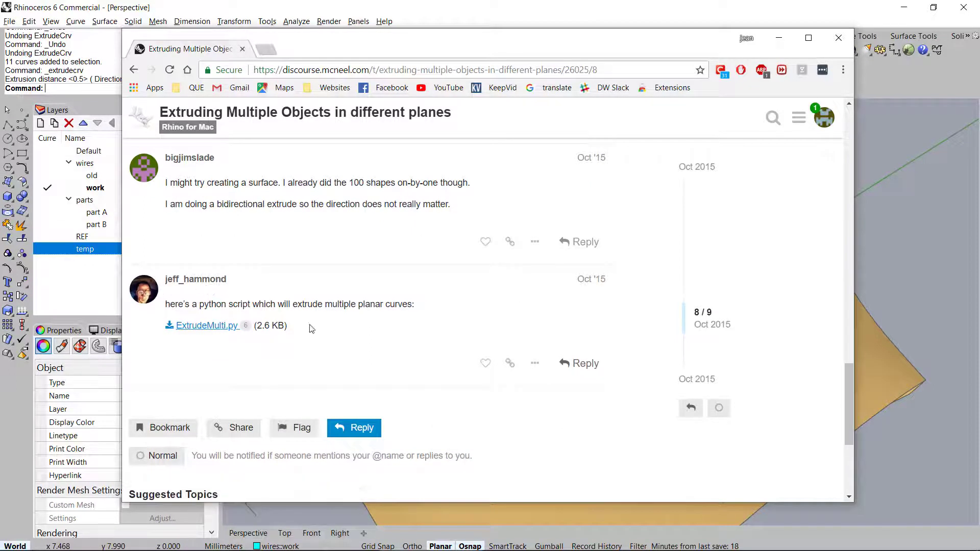
mouse_move(473, 300)
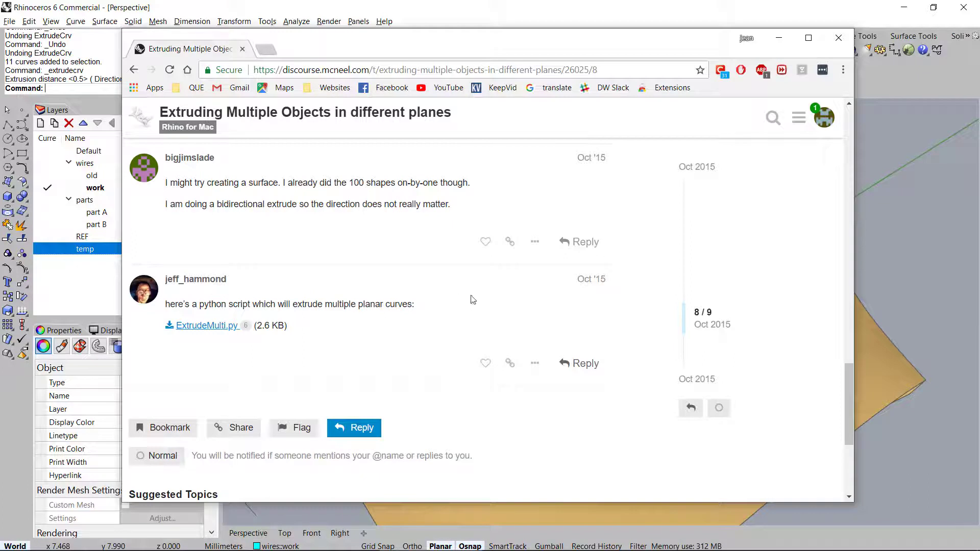
mouse_move(318, 251)
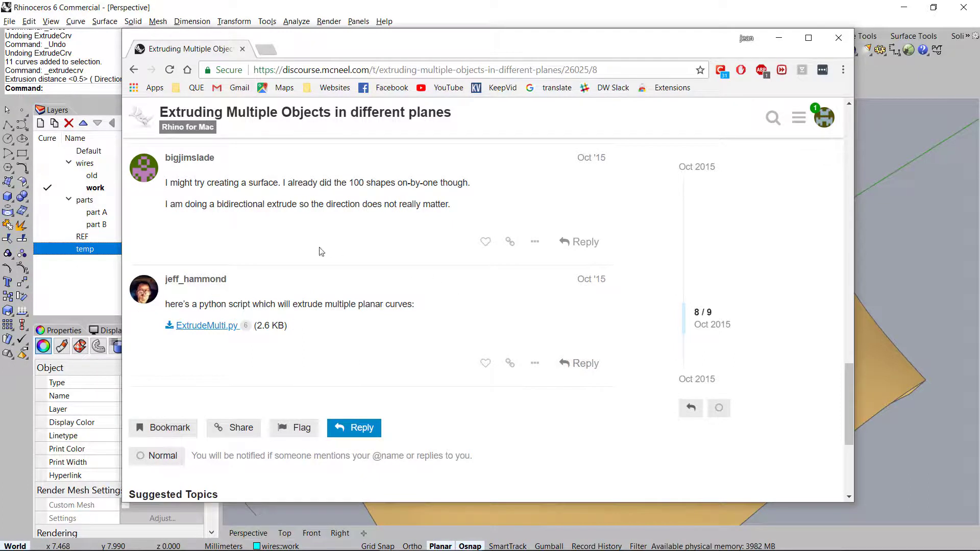
mouse_move(198, 297)
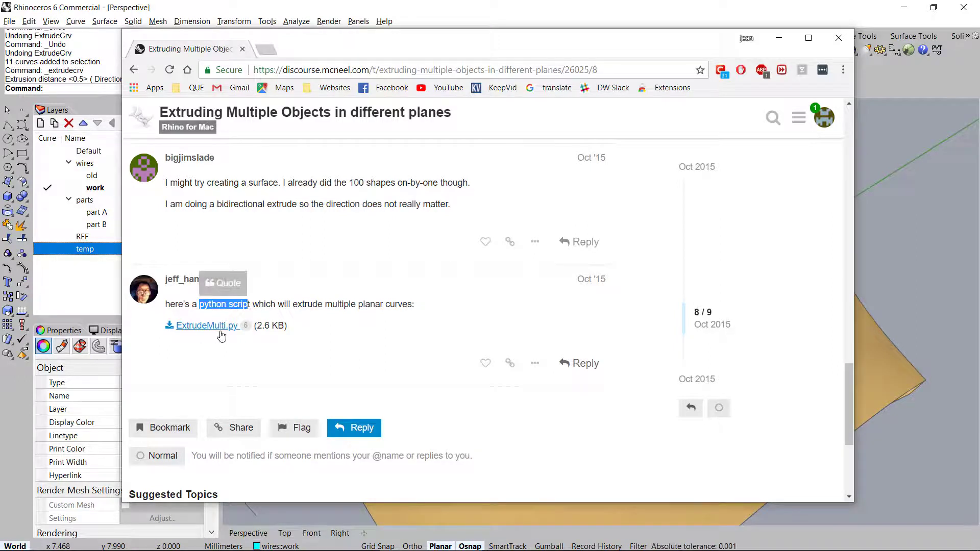
mouse_move(207, 330)
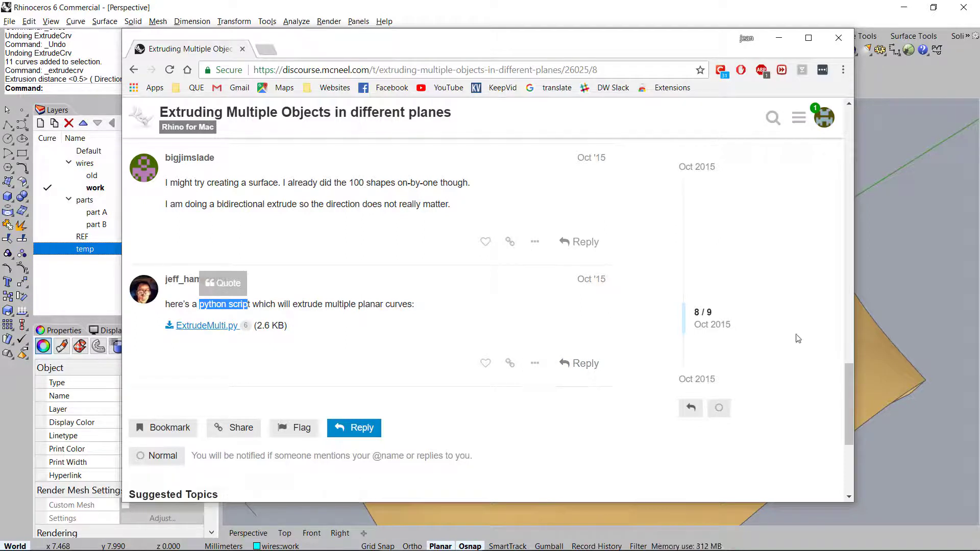
mouse_move(791, 326)
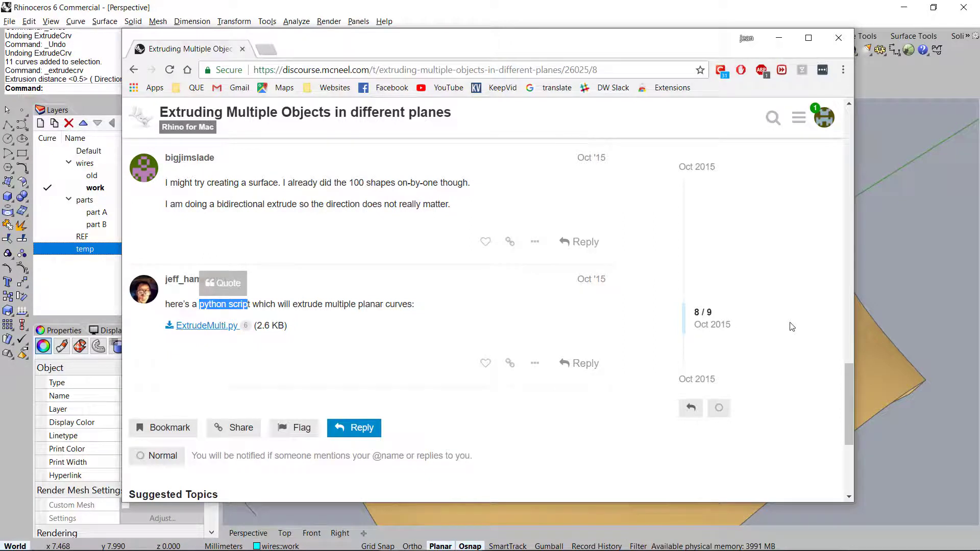
mouse_move(290, 286)
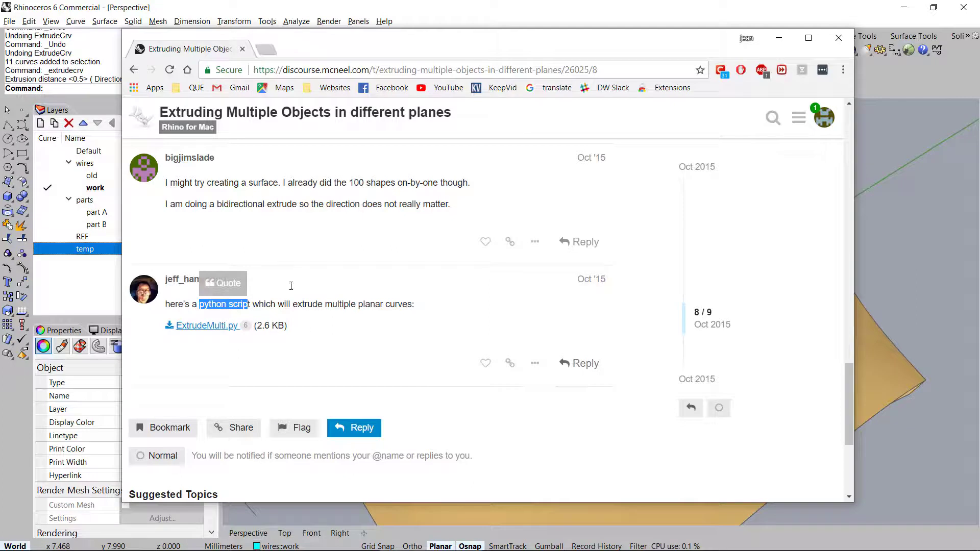
mouse_move(512, 31)
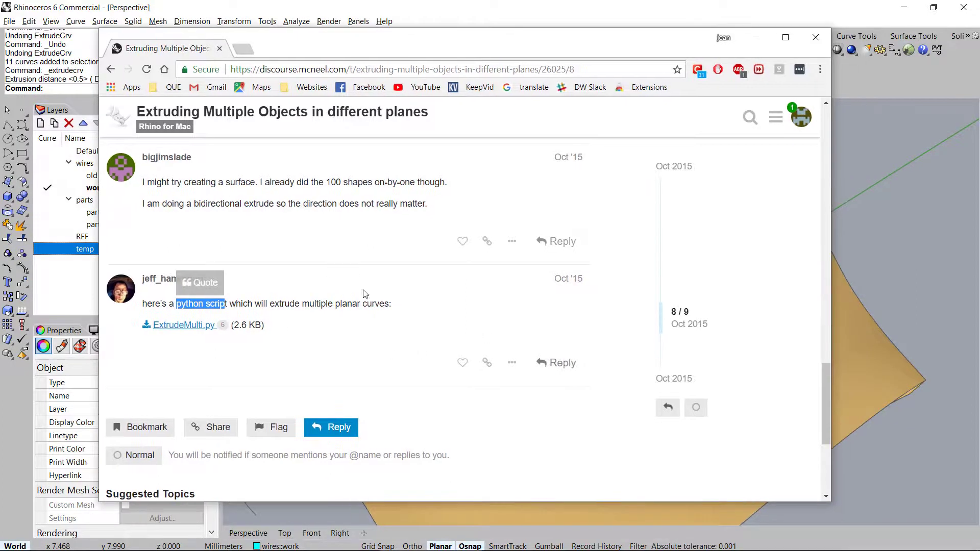
mouse_move(467, 313)
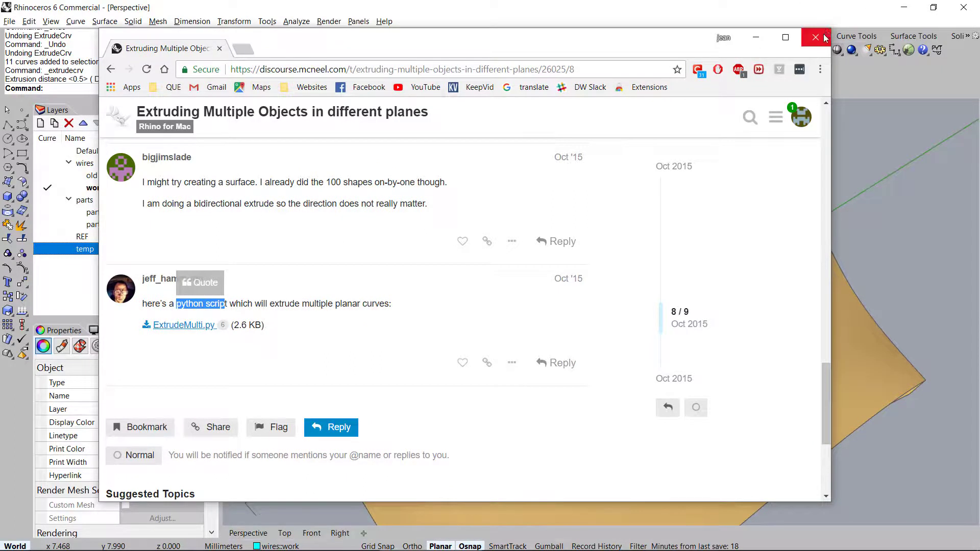
- Close the forum page and delete the test normal lines, then select the eleven circles
click(816, 37)
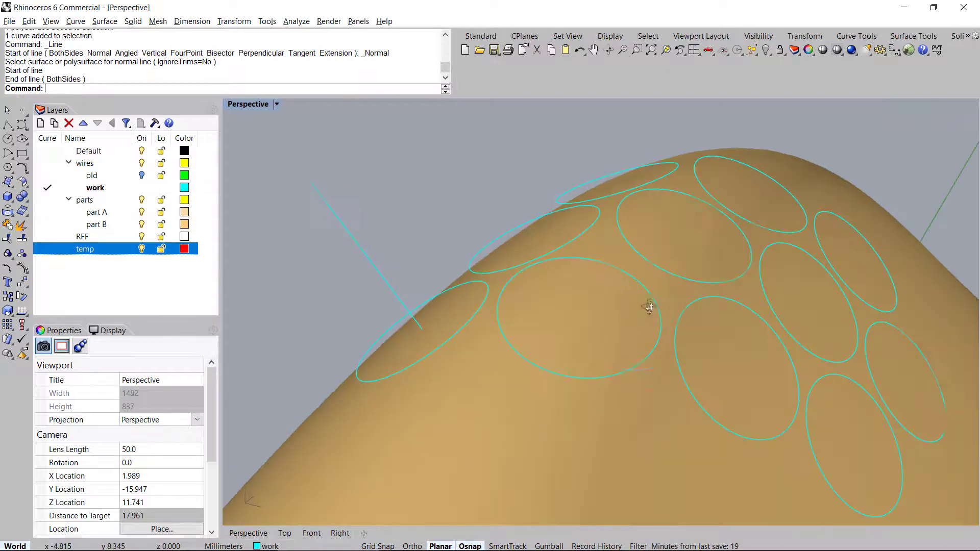
click(593, 260)
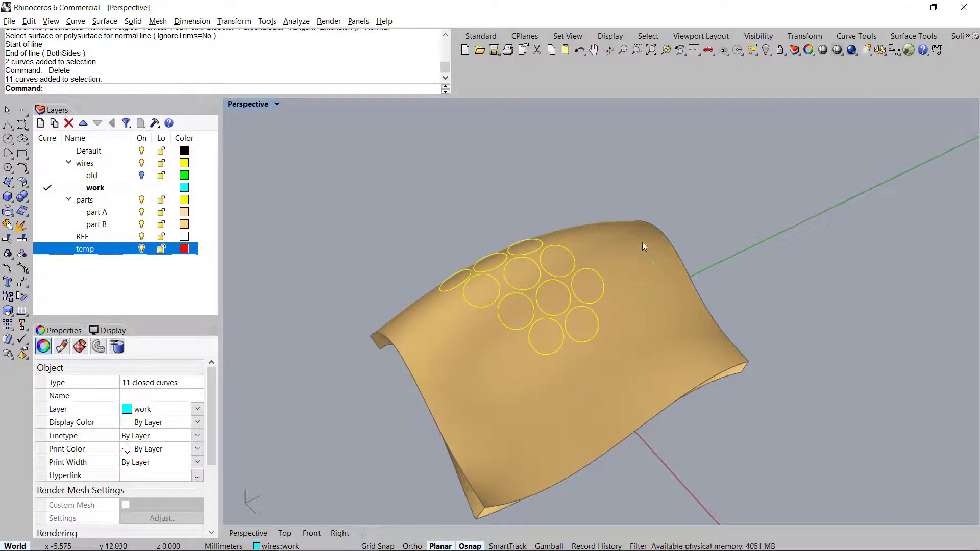
- Launch RunPythonScript via the 'pyt' command to show the CAD PARTS folder
text(pyt)
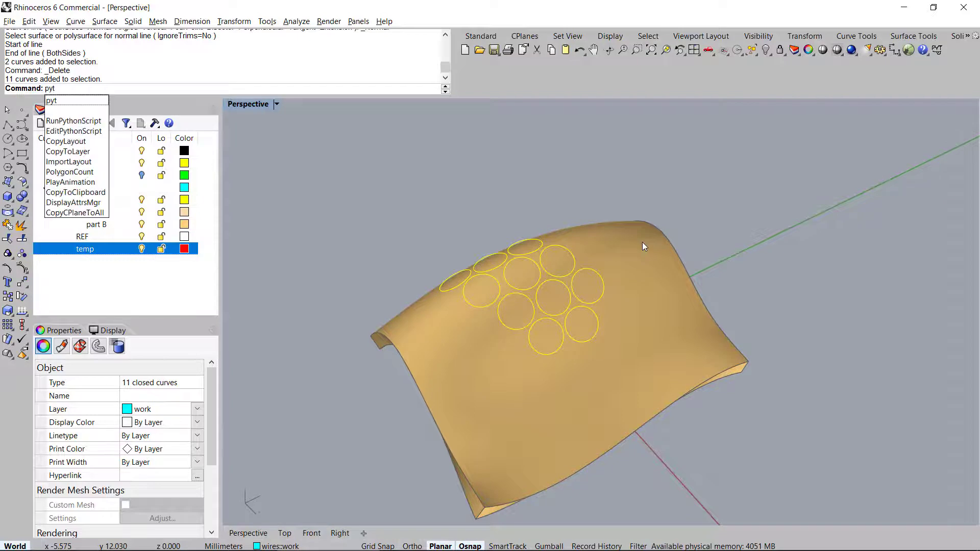
mouse_move(74, 120)
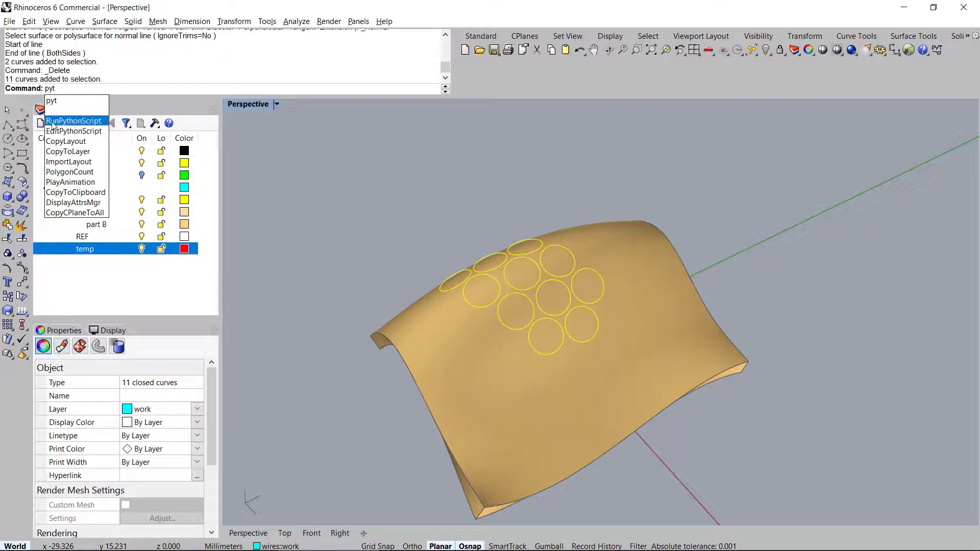
mouse_move(66, 142)
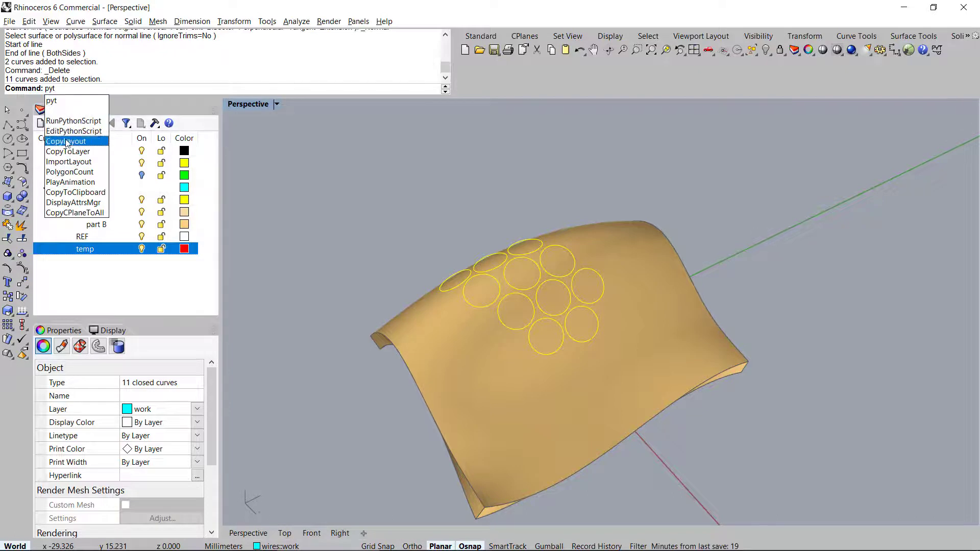
mouse_move(74, 121)
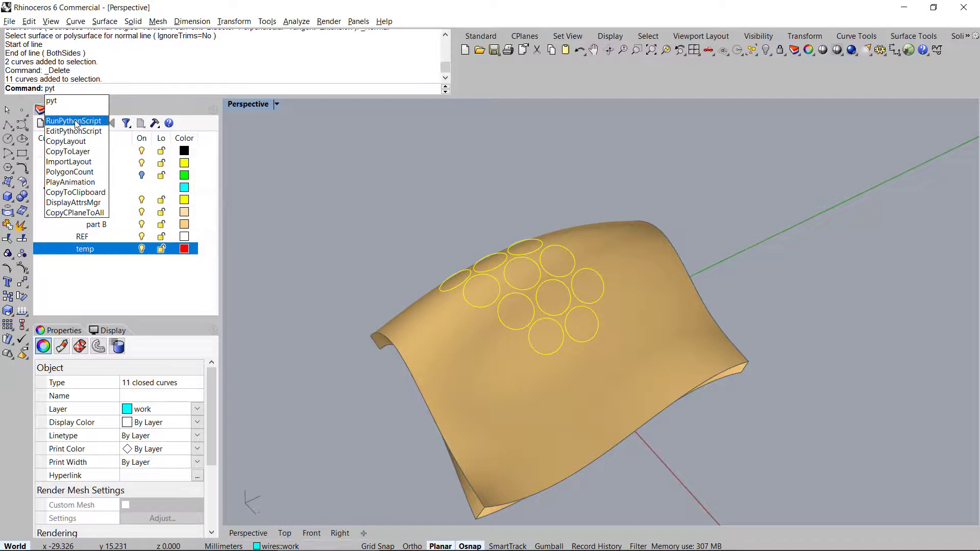
click(74, 121)
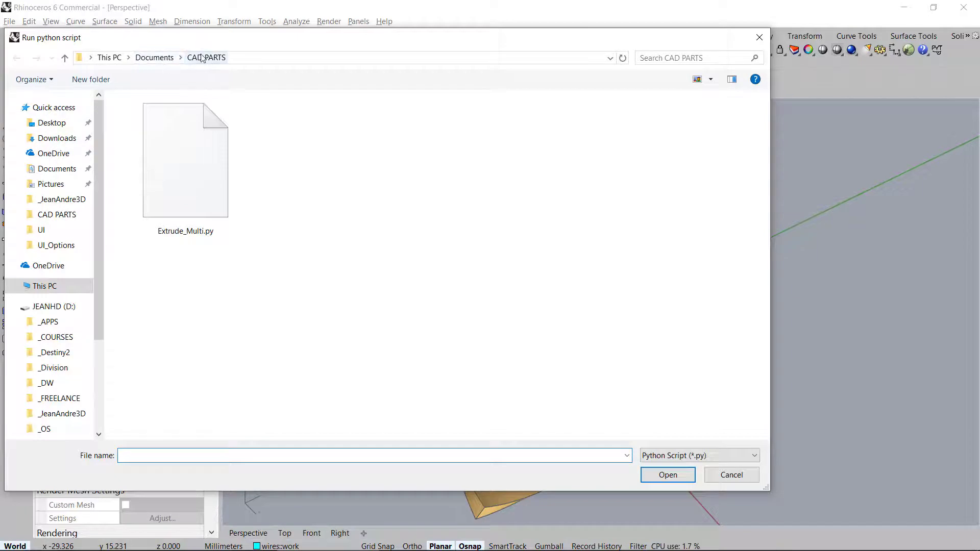
- Load and run Extrude_Multi.py from the CAD PARTS folder
click(185, 159)
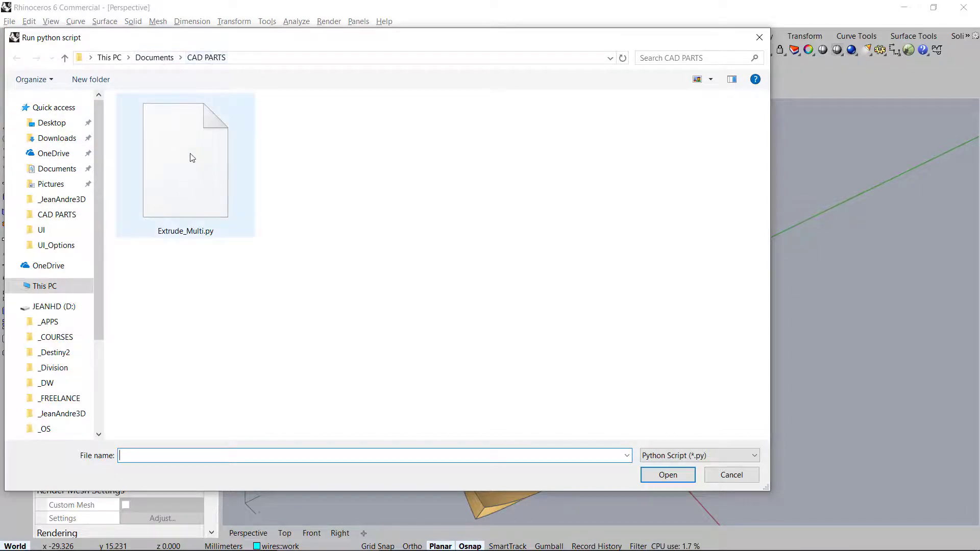
mouse_move(184, 188)
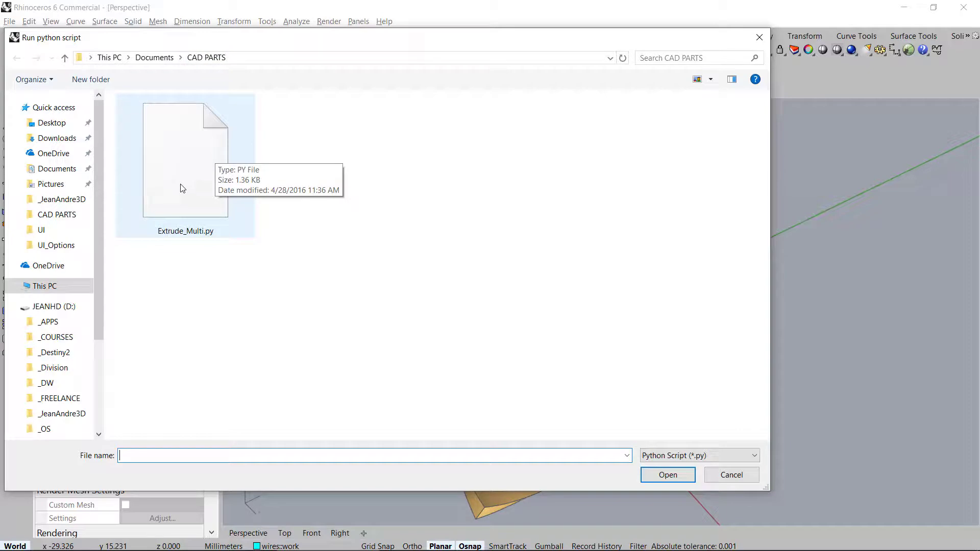
mouse_move(190, 184)
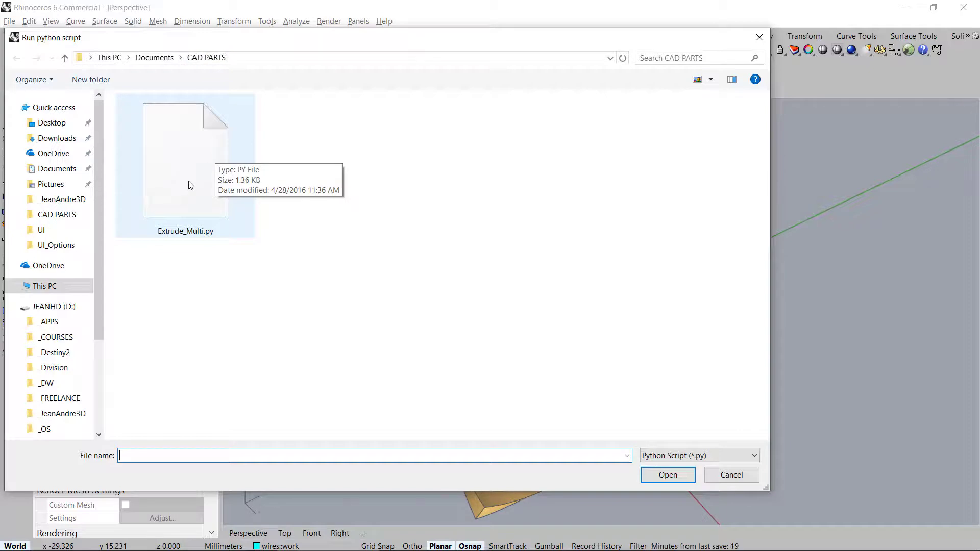
click(185, 158)
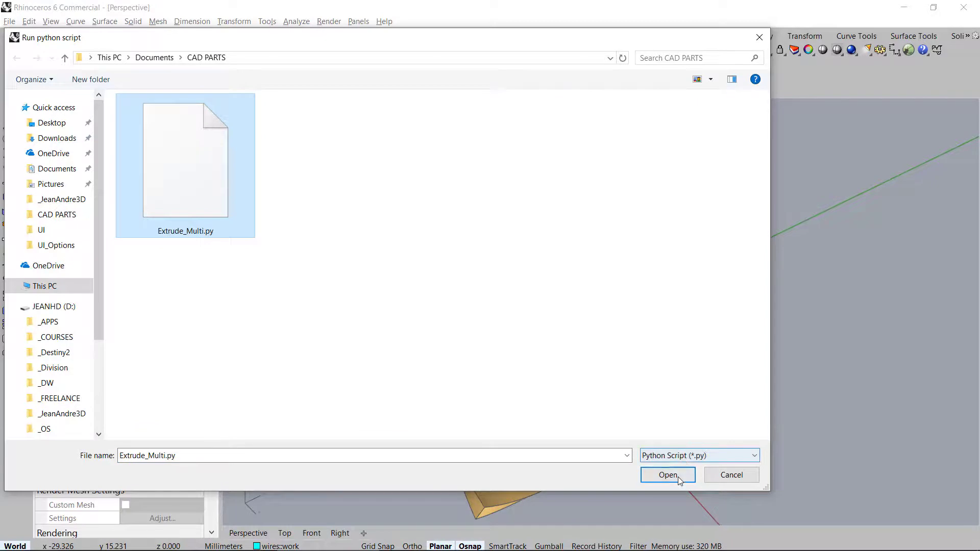
click(667, 475)
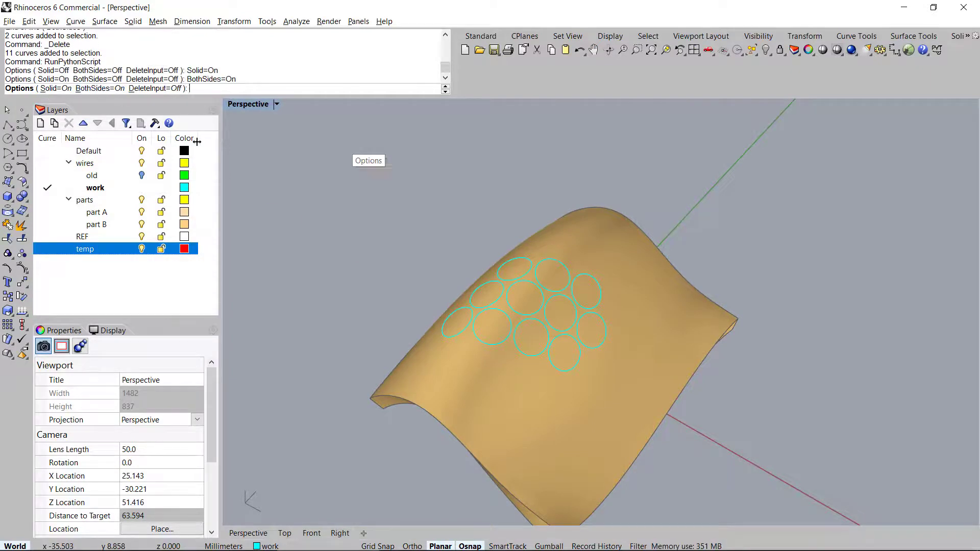
mouse_move(577, 379)
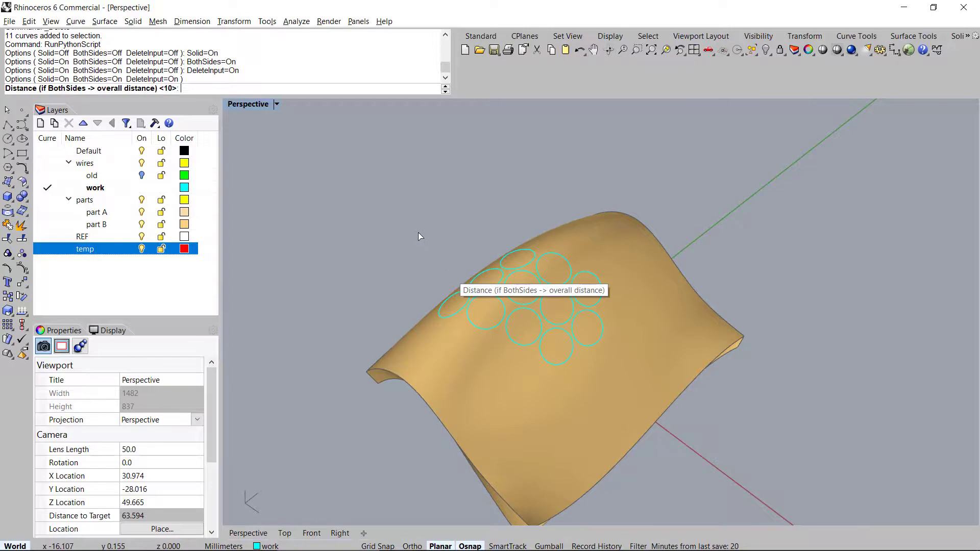
- Turn on Solid, BothSides and DeleteInput, and enter an extrusion distance of 1
scroll(up, 3)
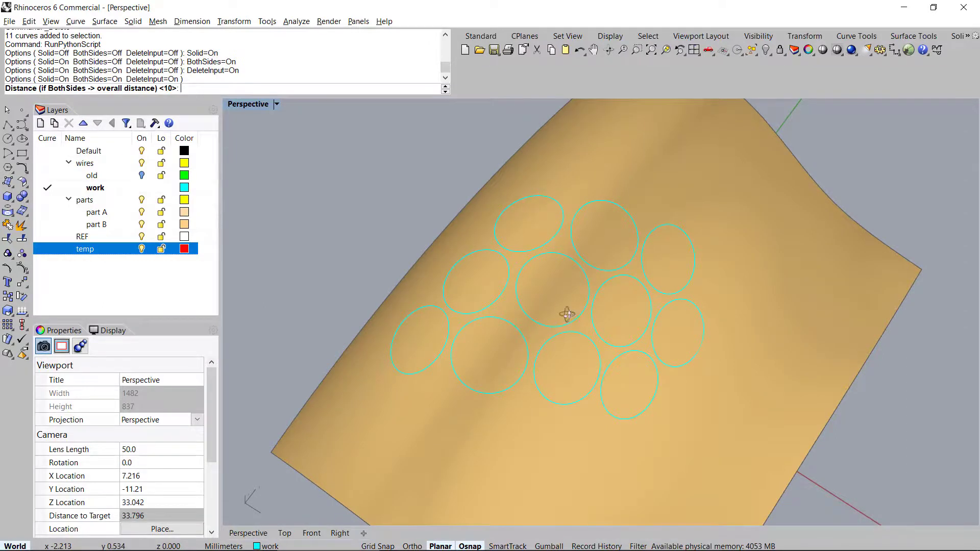
drag(562, 313, 569, 297)
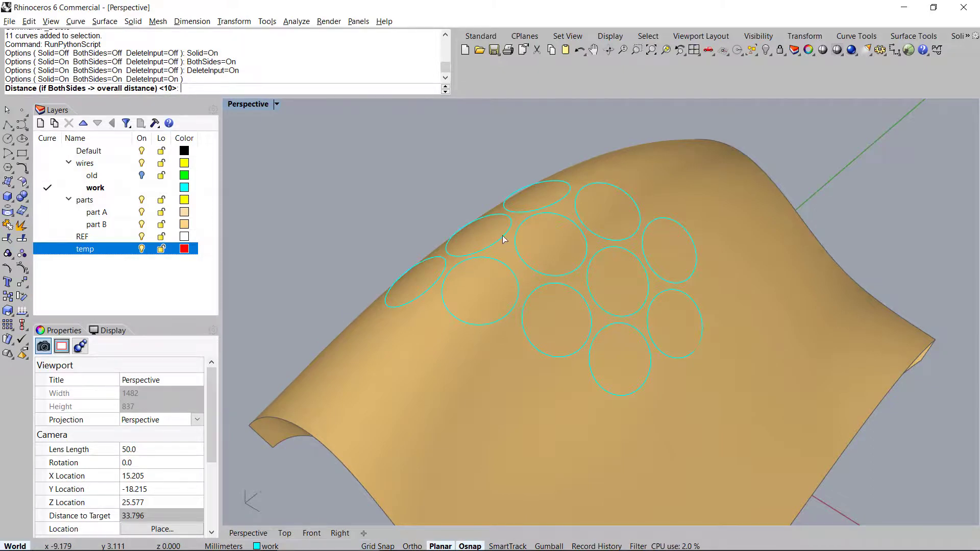
mouse_move(442, 232)
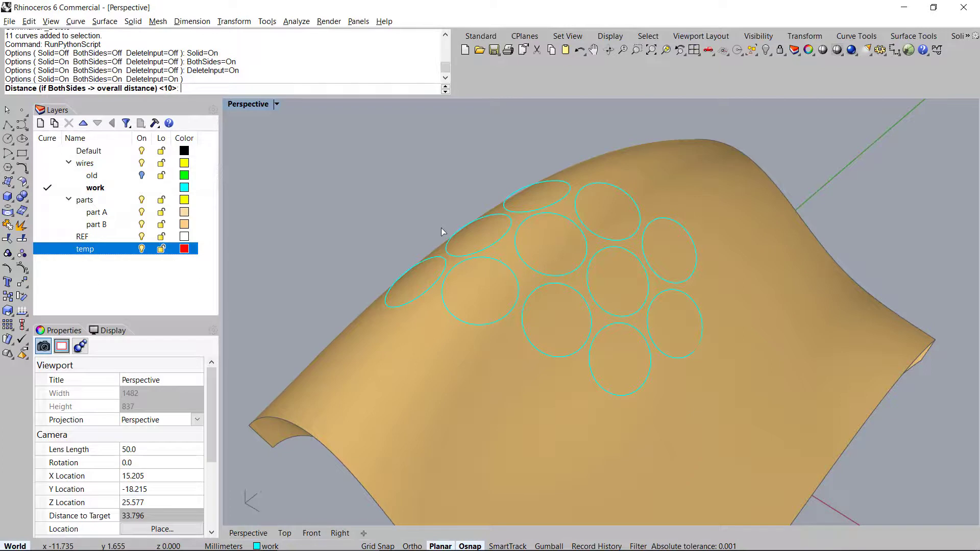
text(1)
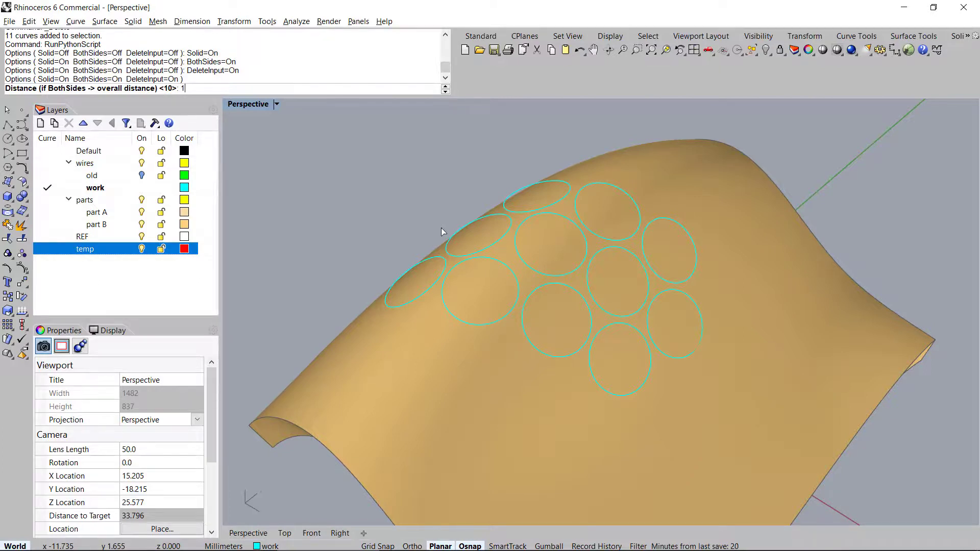